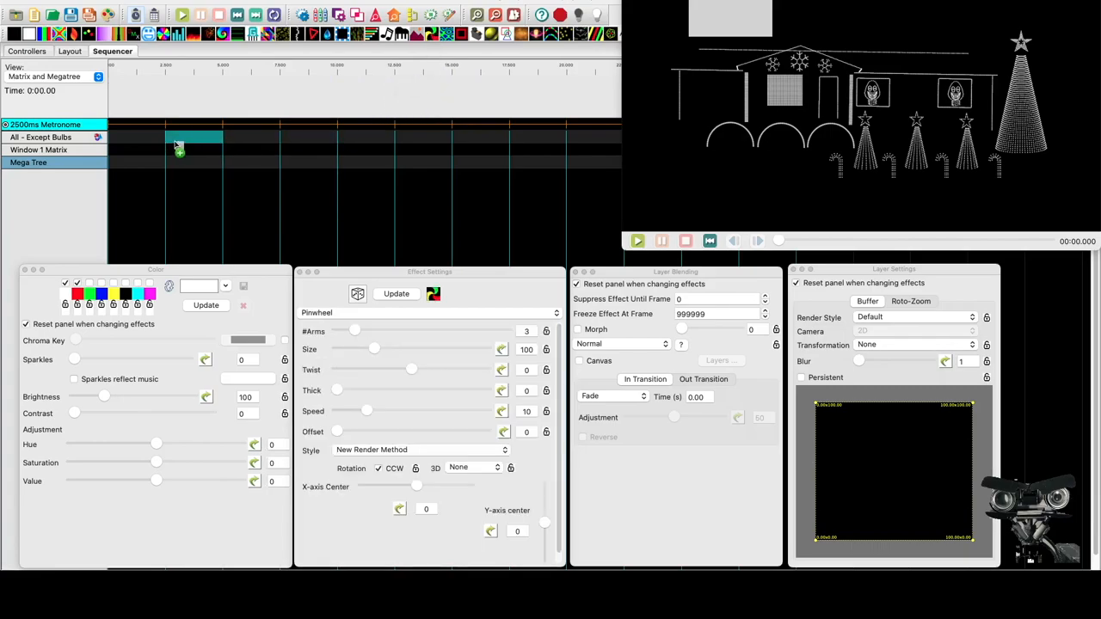
- Drop a Pinwheel effect onto the All - Except Bulbs row and select it
{"action": "left_click_drag", "start_coordinate": [178, 138], "coordinate": [301, 137]}
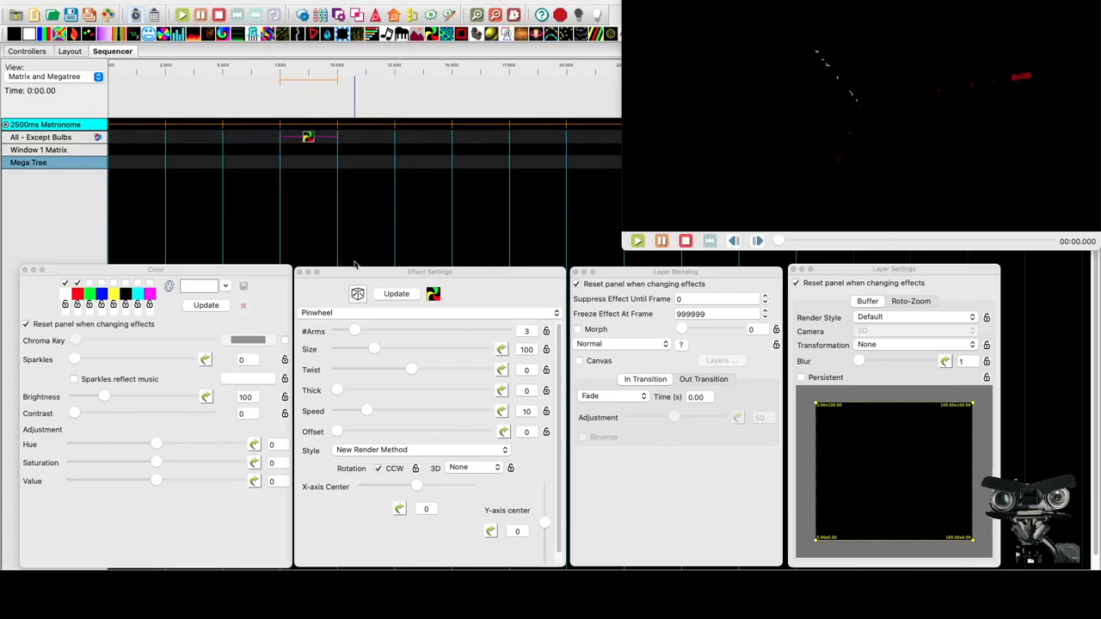
{"action": "left_click", "coordinate": [224, 285]}
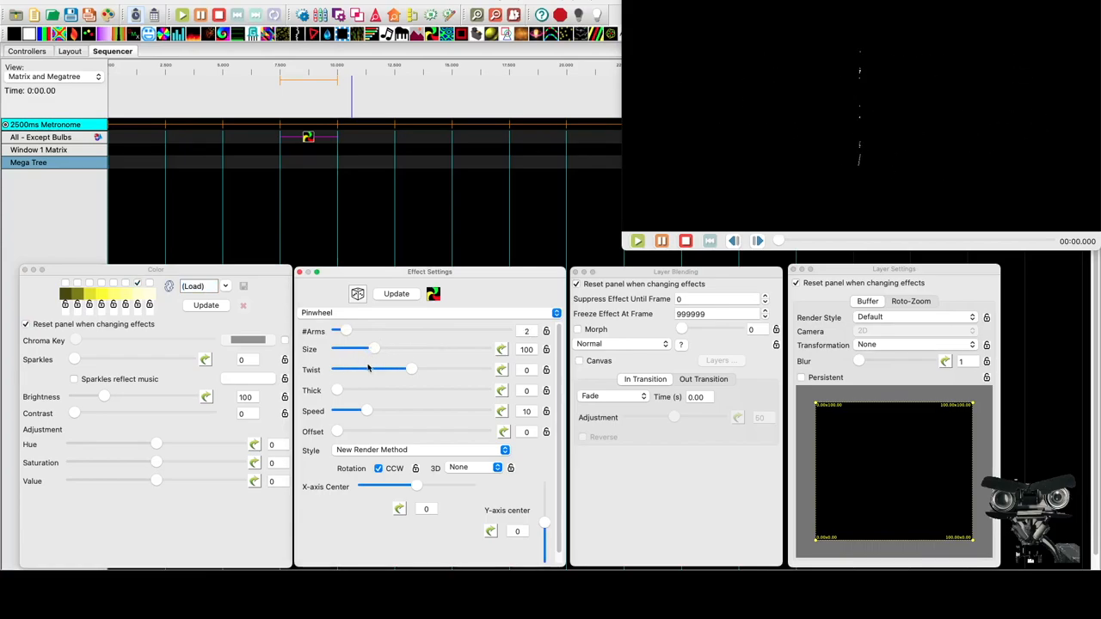
- Set the pinwheel's arm thickness to 9, speed to 0 and offset to 108
{"action": "left_click_drag", "start_coordinate": [337, 389], "coordinate": [360, 390]}
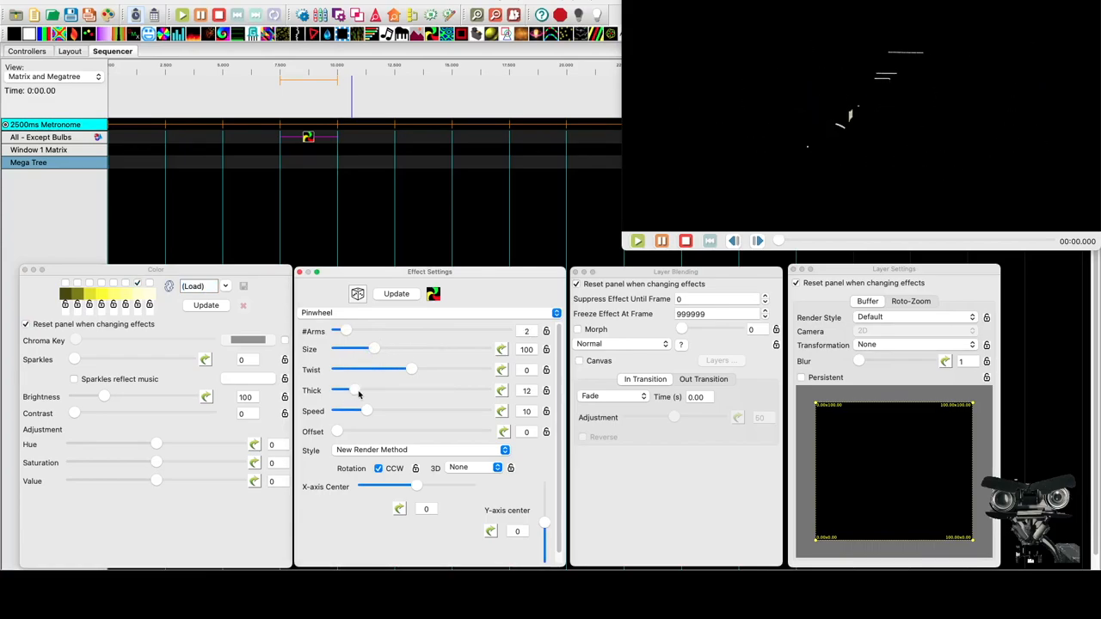
{"action": "left_click_drag", "start_coordinate": [357, 390], "coordinate": [344, 390]}
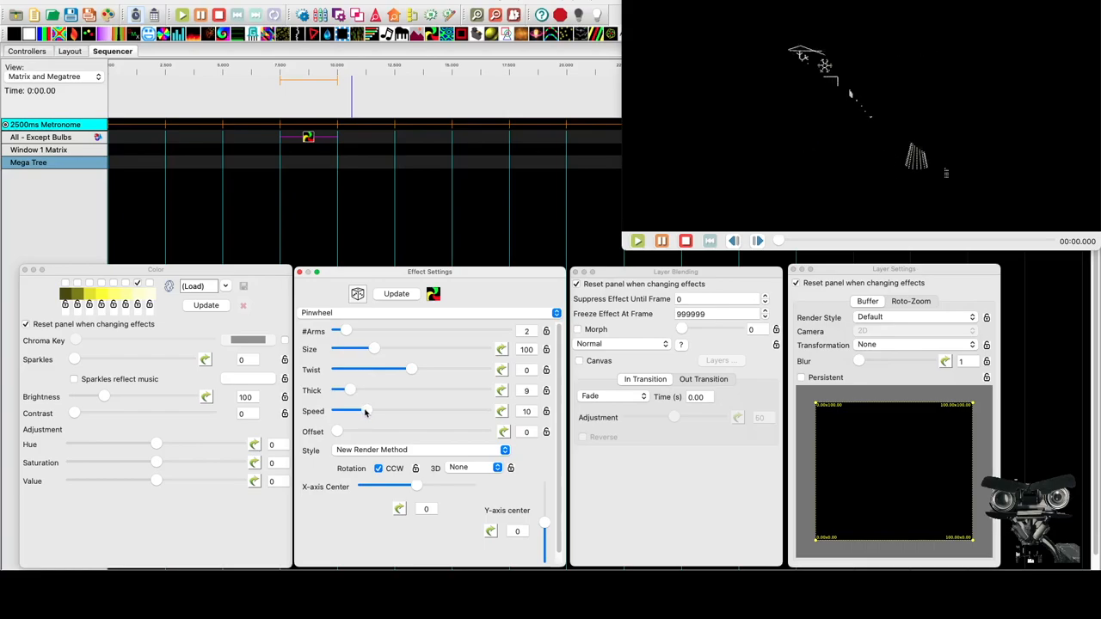
{"action": "left_click_drag", "start_coordinate": [365, 411], "coordinate": [335, 411]}
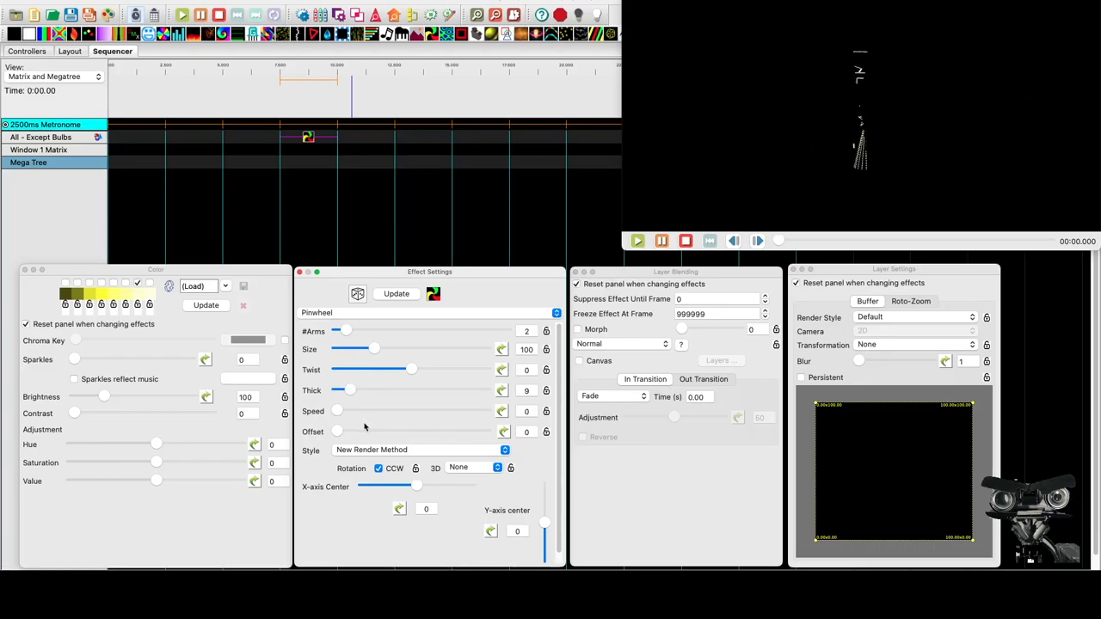
{"action": "left_click_drag", "start_coordinate": [338, 431], "coordinate": [370, 431]}
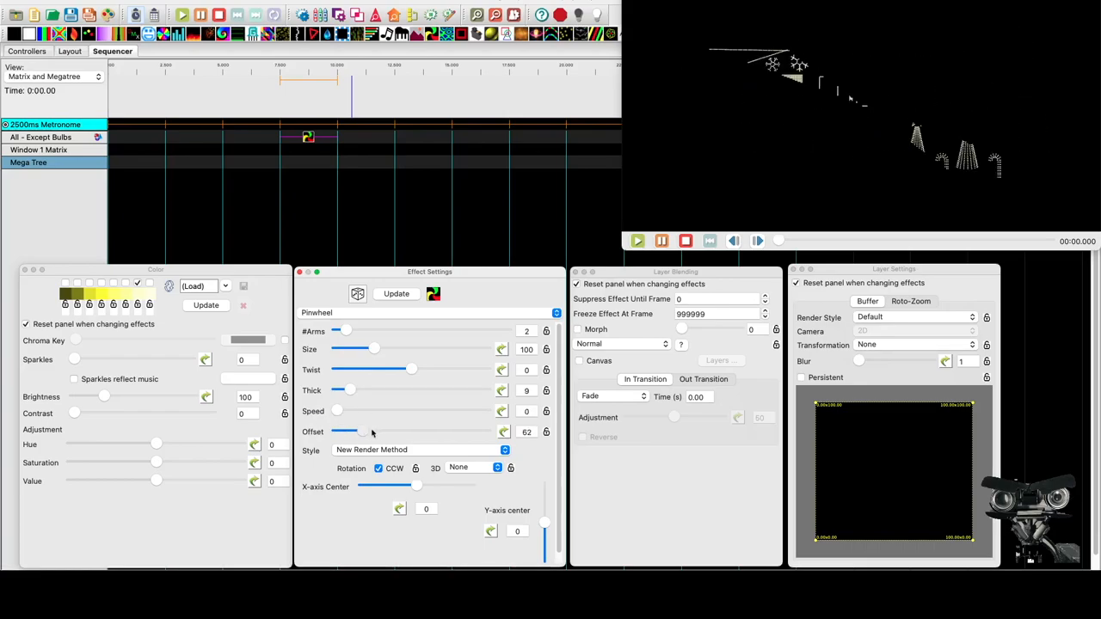
{"action": "left_click_drag", "start_coordinate": [370, 431], "coordinate": [405, 431]}
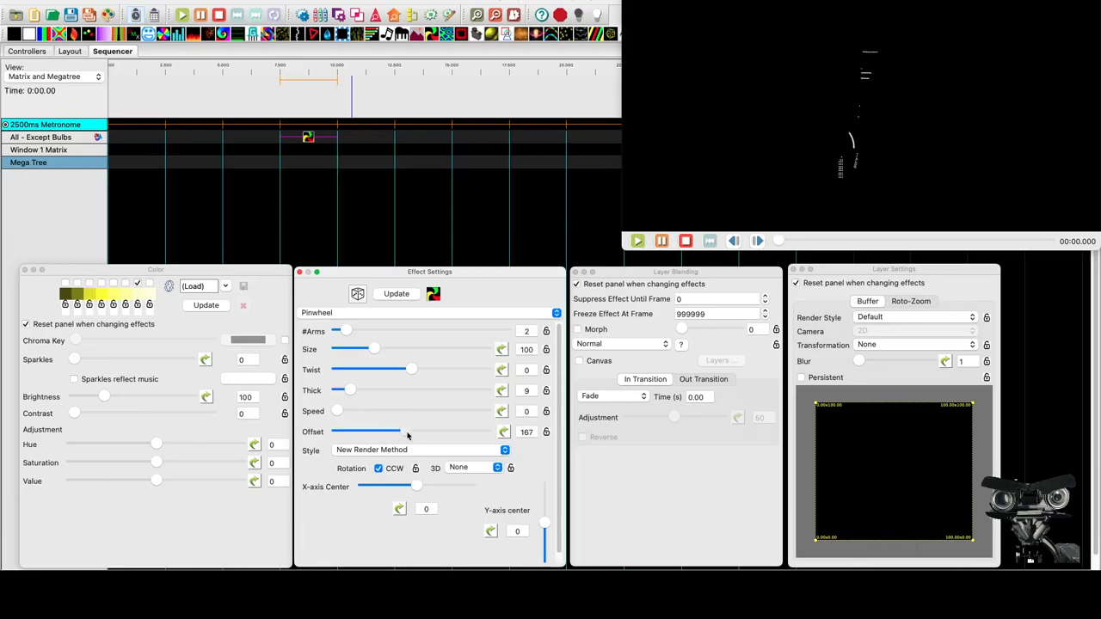
{"action": "left_click_drag", "start_coordinate": [404, 431], "coordinate": [383, 431]}
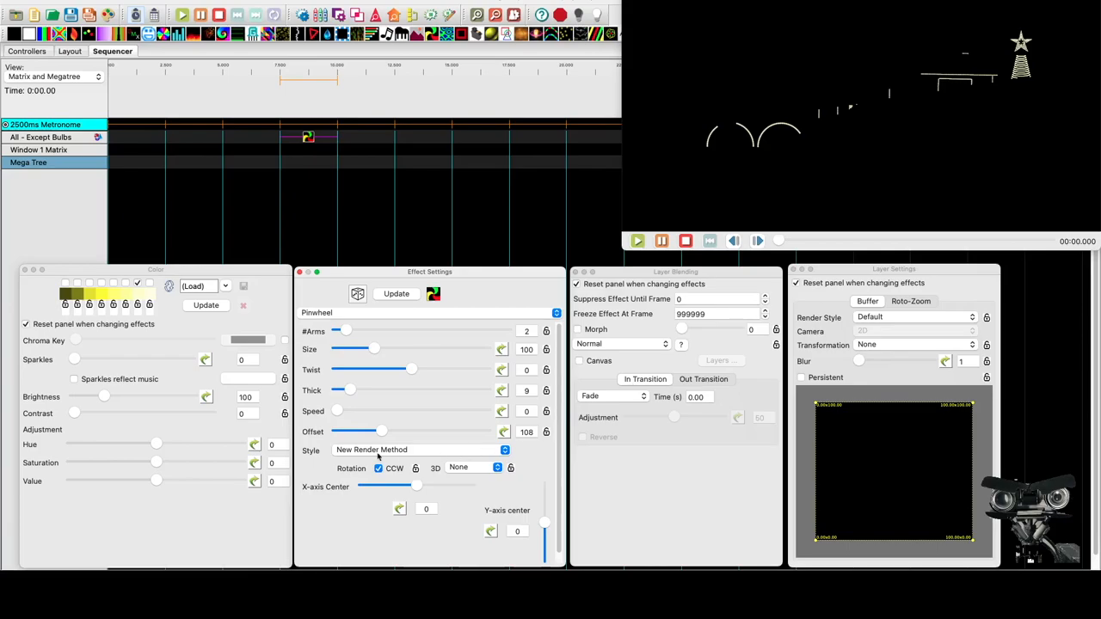
{"action": "mouse_move", "coordinate": [512, 478]}
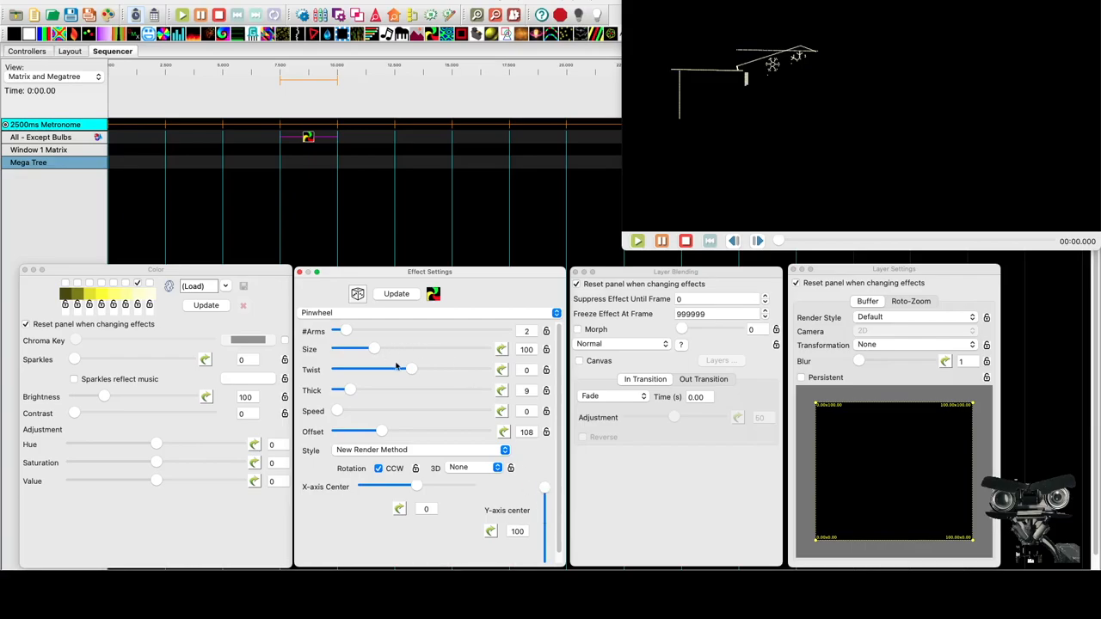
- Swing the offset to about 236 toward the mega tree and enlarge size to 143
{"action": "left_click_drag", "start_coordinate": [383, 431], "coordinate": [396, 431]}
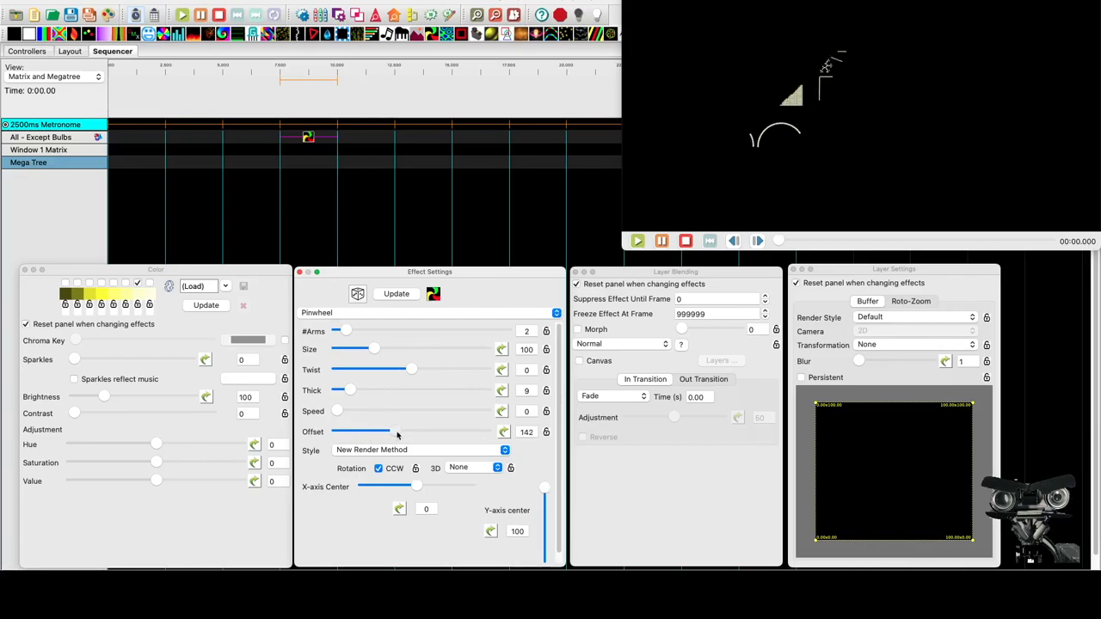
{"action": "left_click_drag", "start_coordinate": [396, 431], "coordinate": [425, 431]}
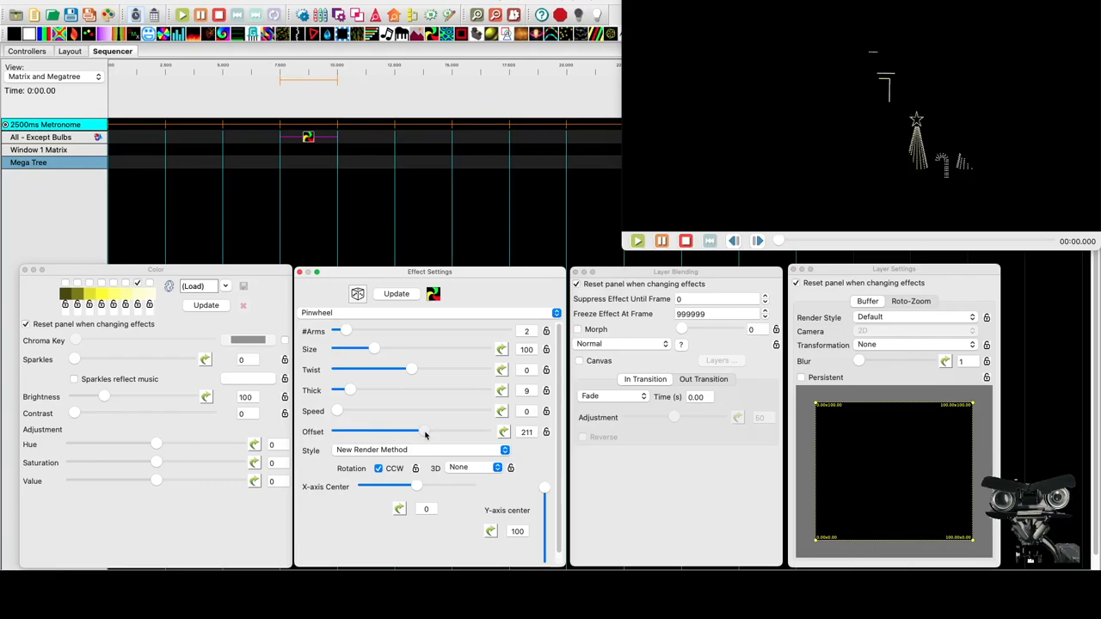
{"action": "left_click_drag", "start_coordinate": [421, 431], "coordinate": [434, 431]}
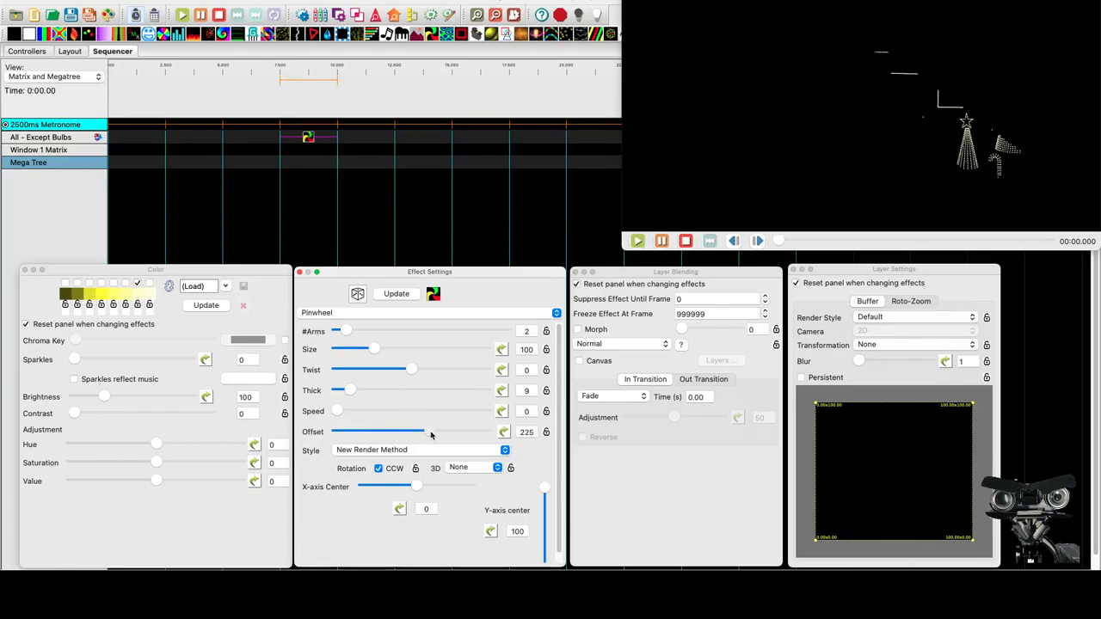
{"action": "left_click_drag", "start_coordinate": [421, 431], "coordinate": [434, 431]}
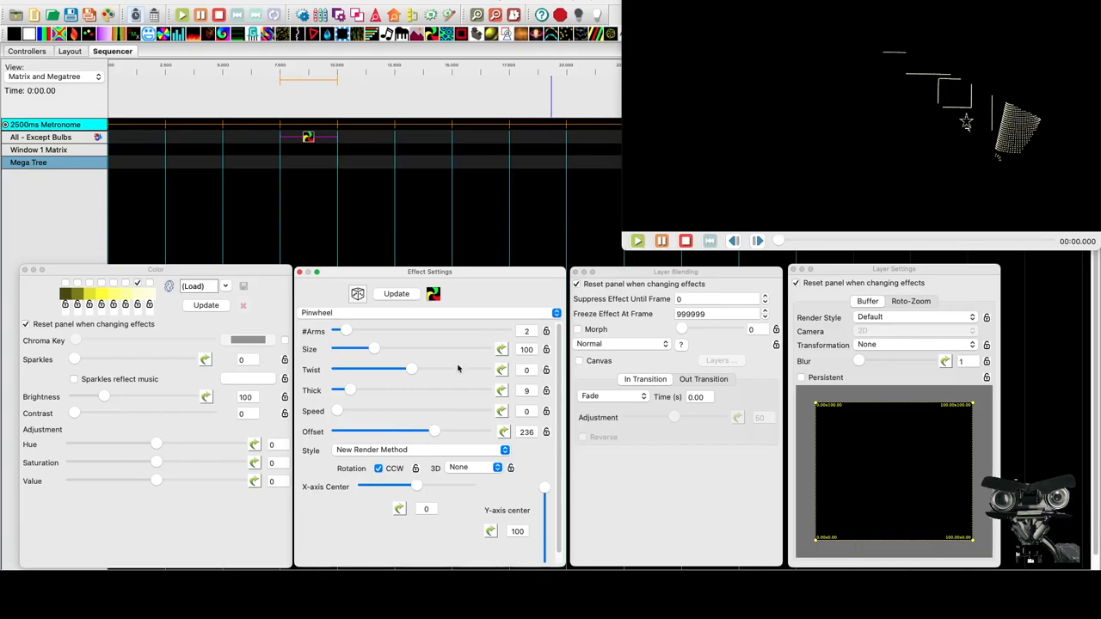
{"action": "mouse_move", "coordinate": [1036, 106]}
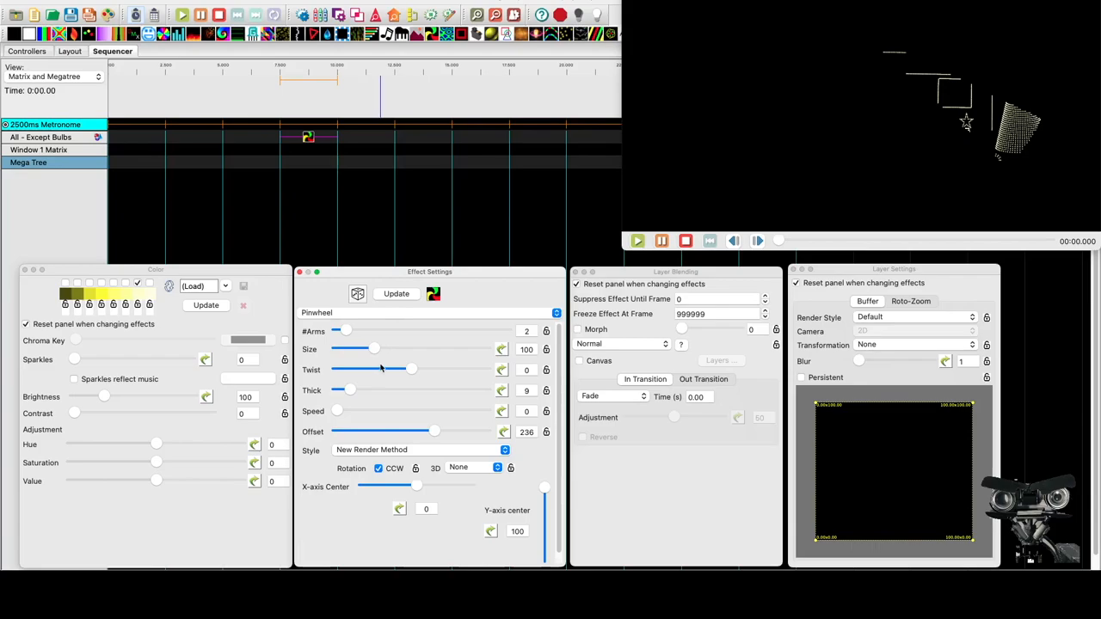
{"action": "left_click_drag", "start_coordinate": [375, 349], "coordinate": [390, 348]}
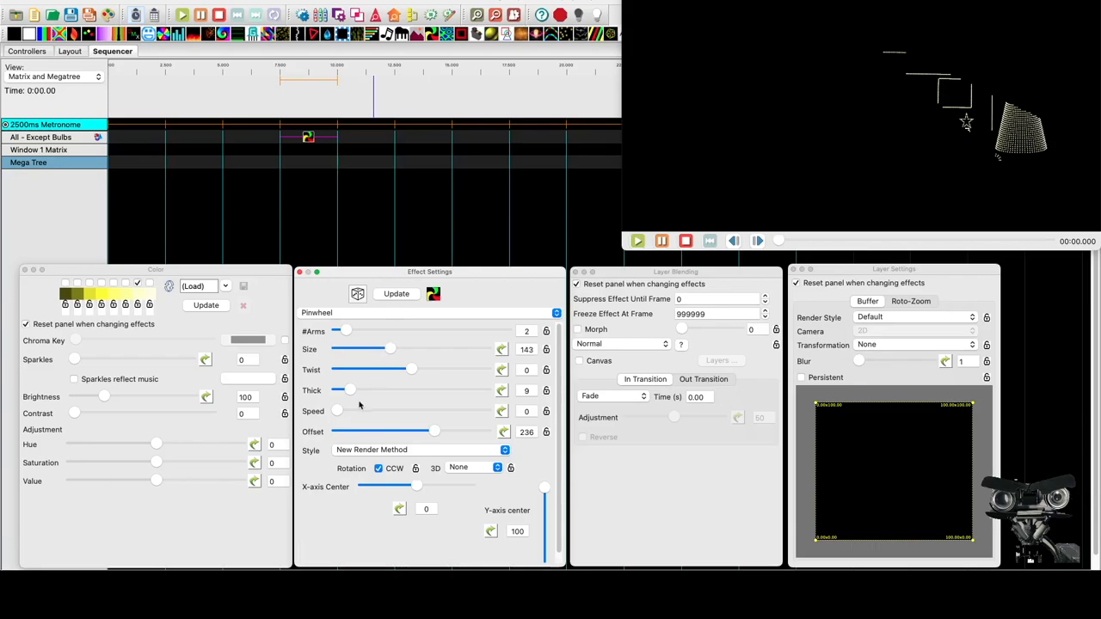
{"action": "mouse_move", "coordinate": [935, 176]}
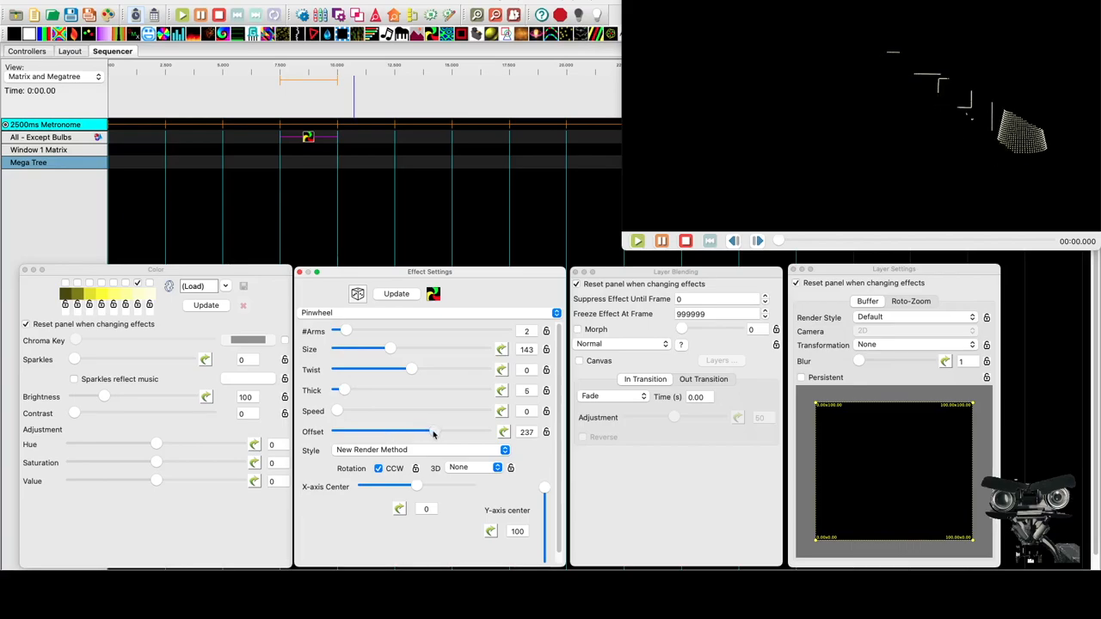
{"action": "left_click", "coordinate": [503, 436]}
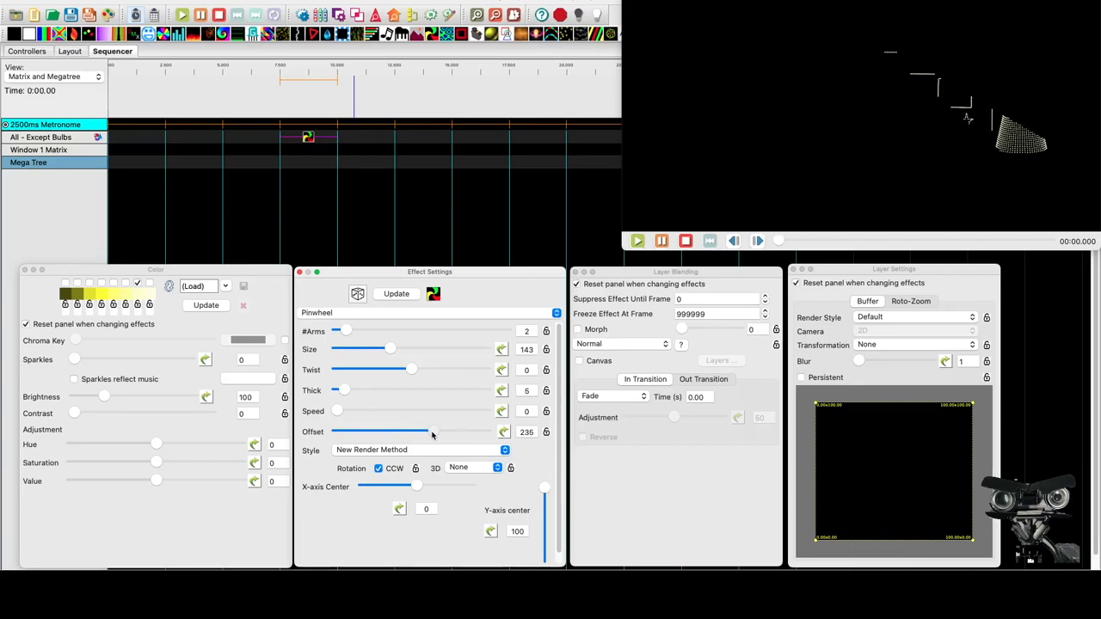
{"action": "mouse_move", "coordinate": [603, 418]}
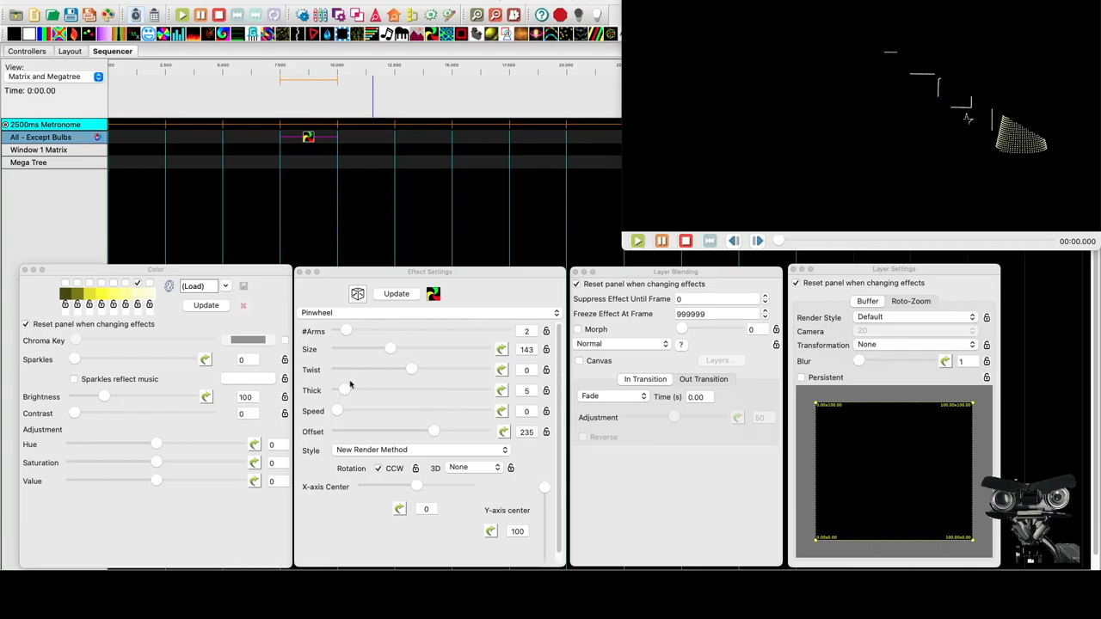
- Switch the pinwheel's rendering mode to 3D
{"action": "left_click", "coordinate": [473, 467]}
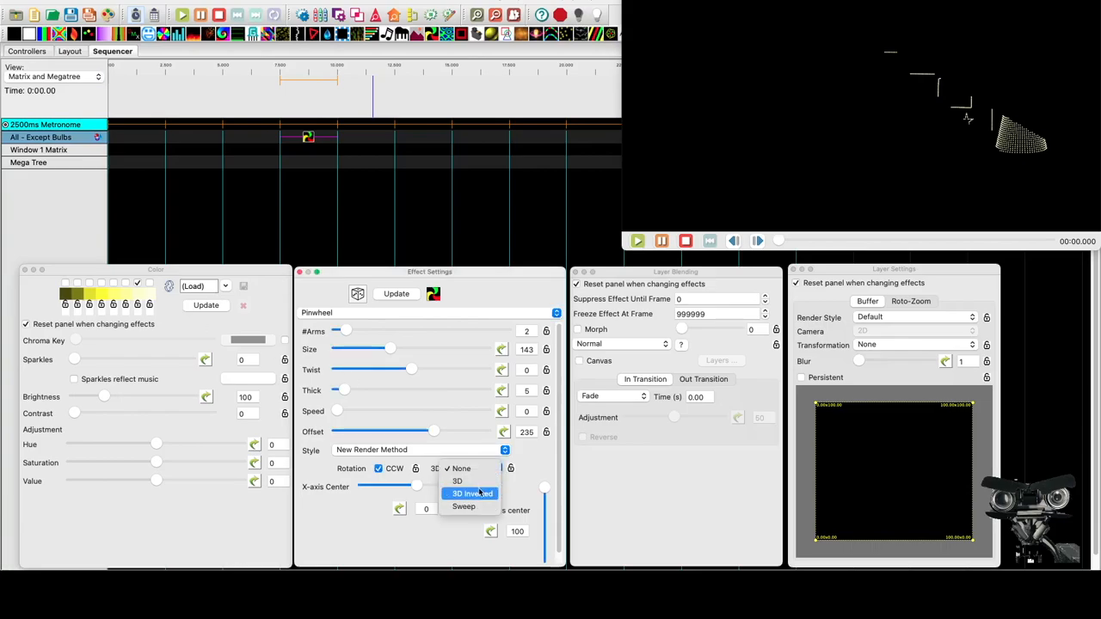
{"action": "left_click", "coordinate": [457, 481]}
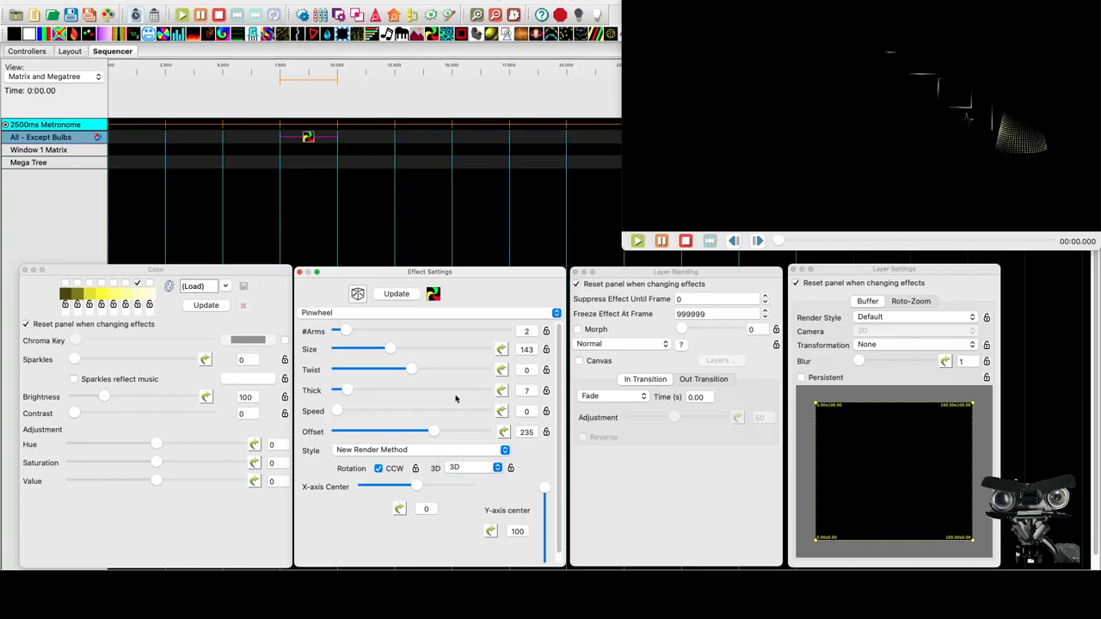
{"action": "mouse_move", "coordinate": [351, 390]}
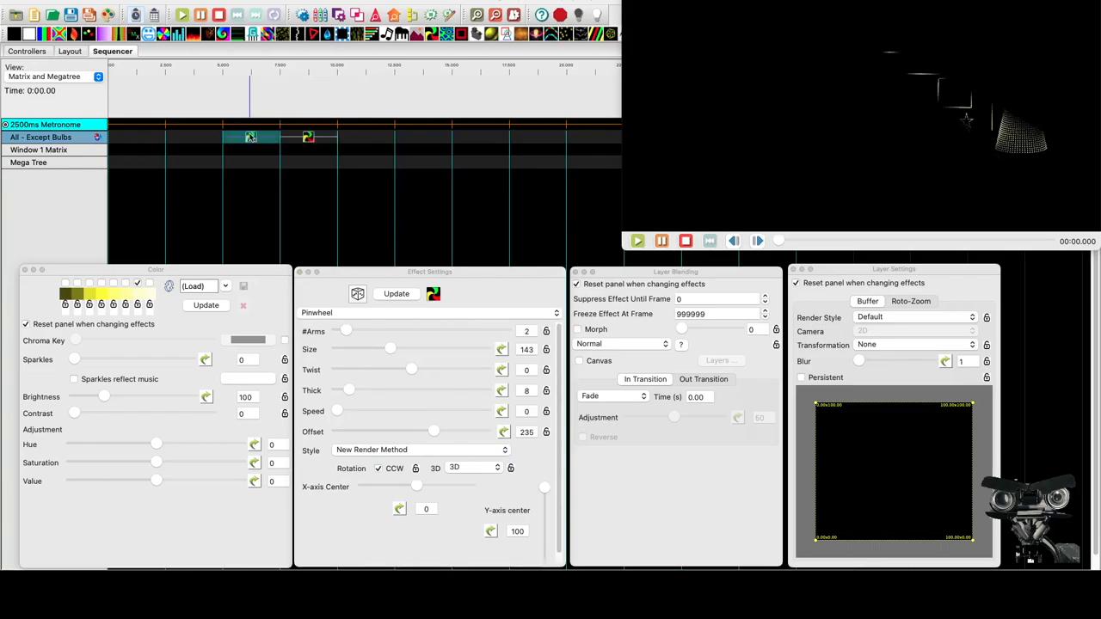
- Select the copied pinwheel and adjust its offset slider, settling near 236
{"action": "left_click", "coordinate": [250, 136]}
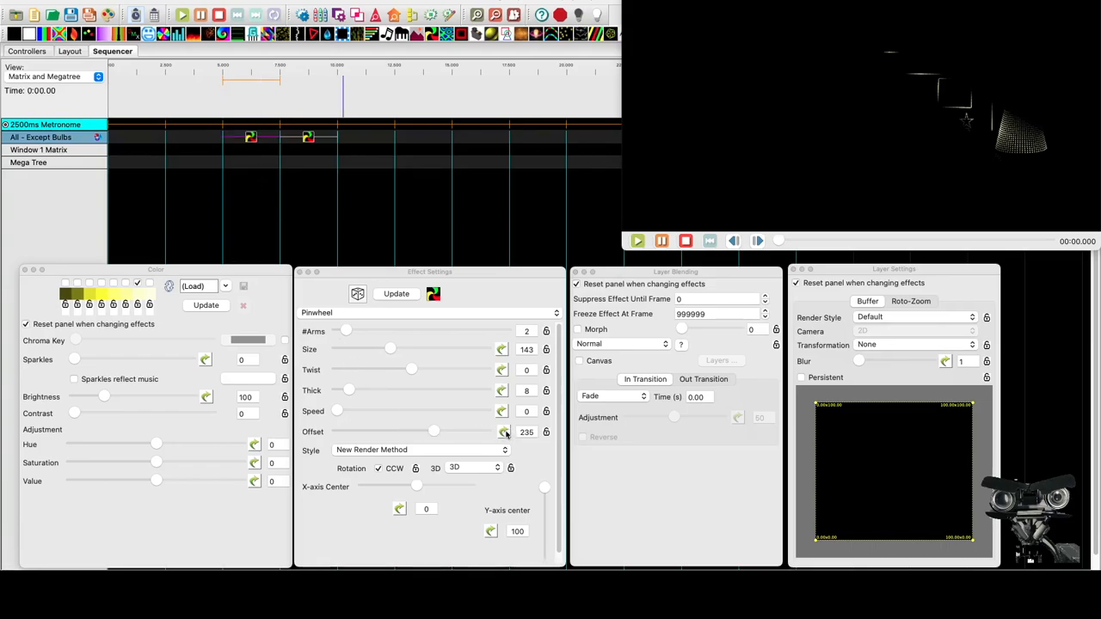
{"action": "mouse_move", "coordinate": [415, 437]}
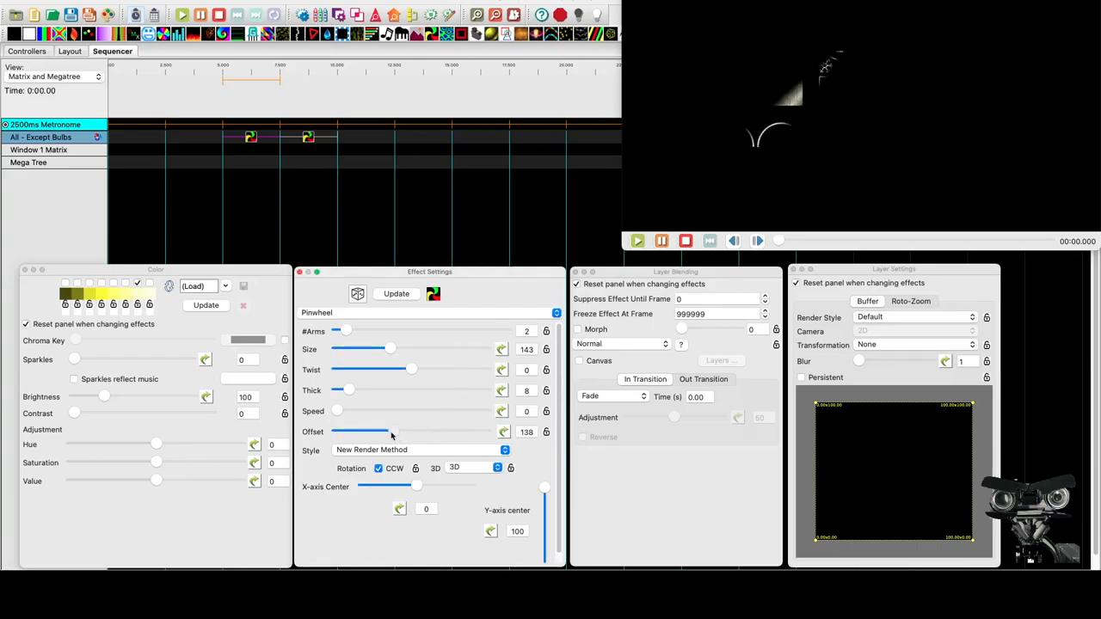
{"action": "left_click_drag", "start_coordinate": [392, 431], "coordinate": [386, 431]}
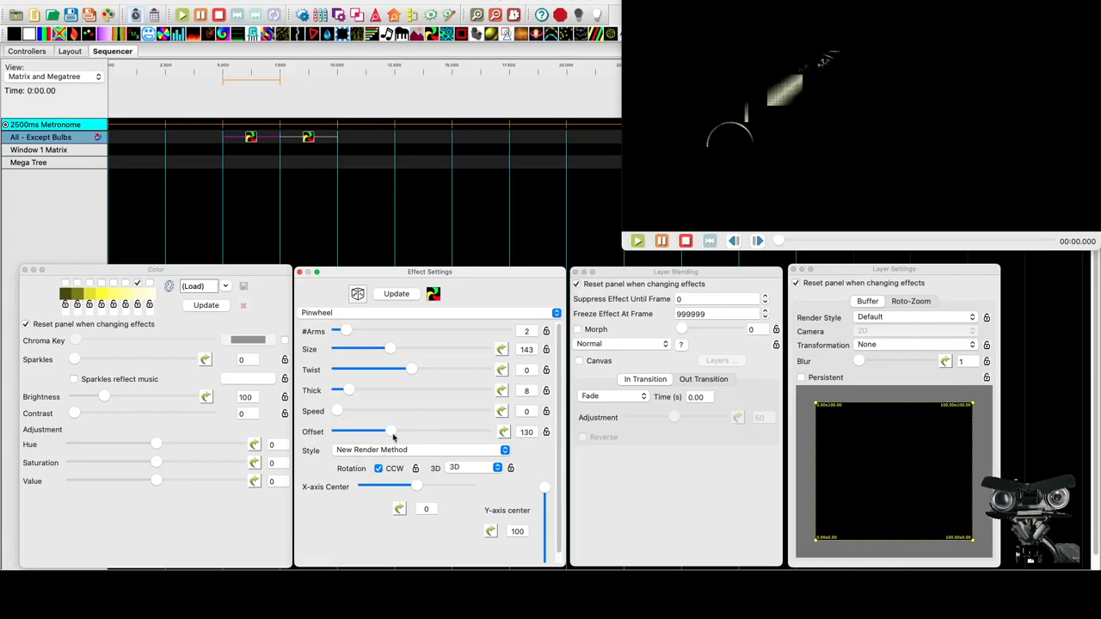
{"action": "left_click_drag", "start_coordinate": [393, 431], "coordinate": [441, 431]}
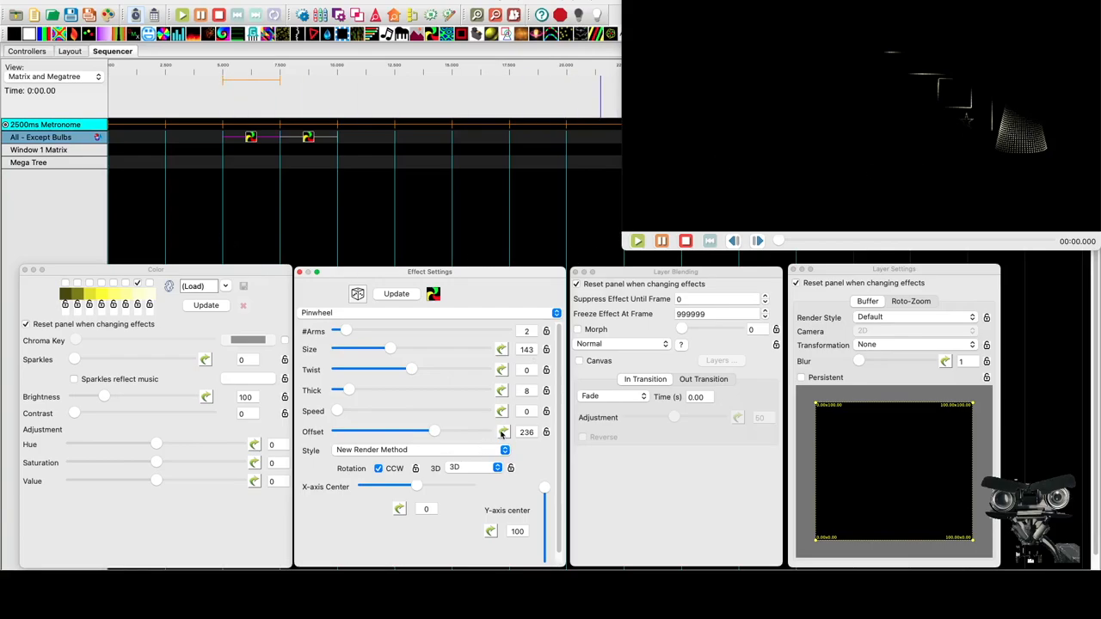
- Apply a Ramp value curve to the offset, with start level 120 and end level 257
{"action": "left_click", "coordinate": [503, 431]}
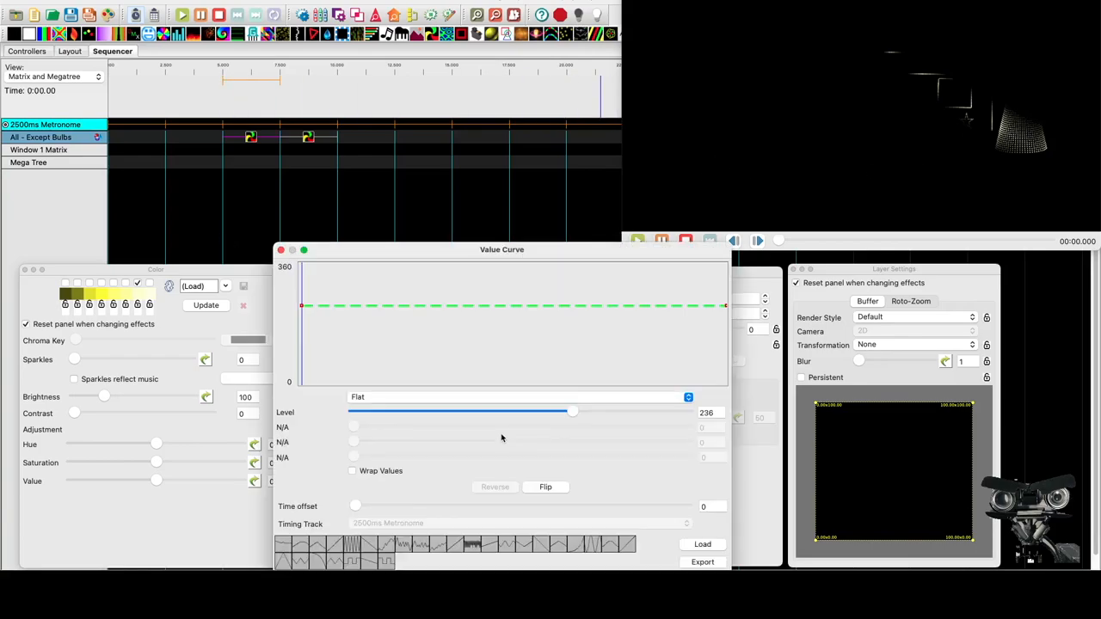
{"action": "left_click", "coordinate": [516, 396]}
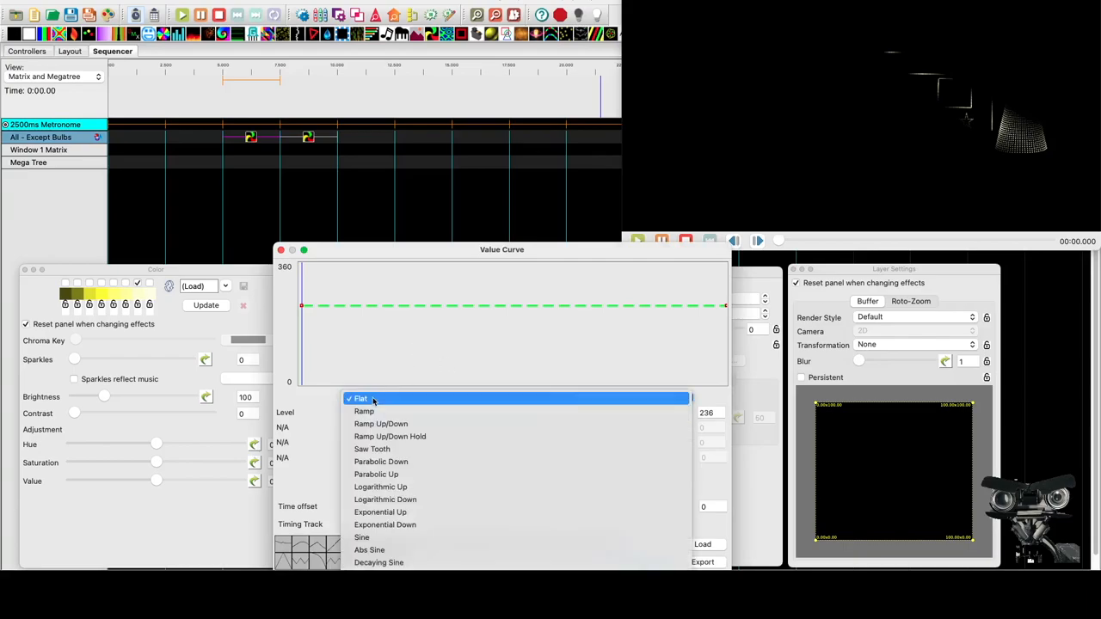
{"action": "left_click", "coordinate": [363, 411]}
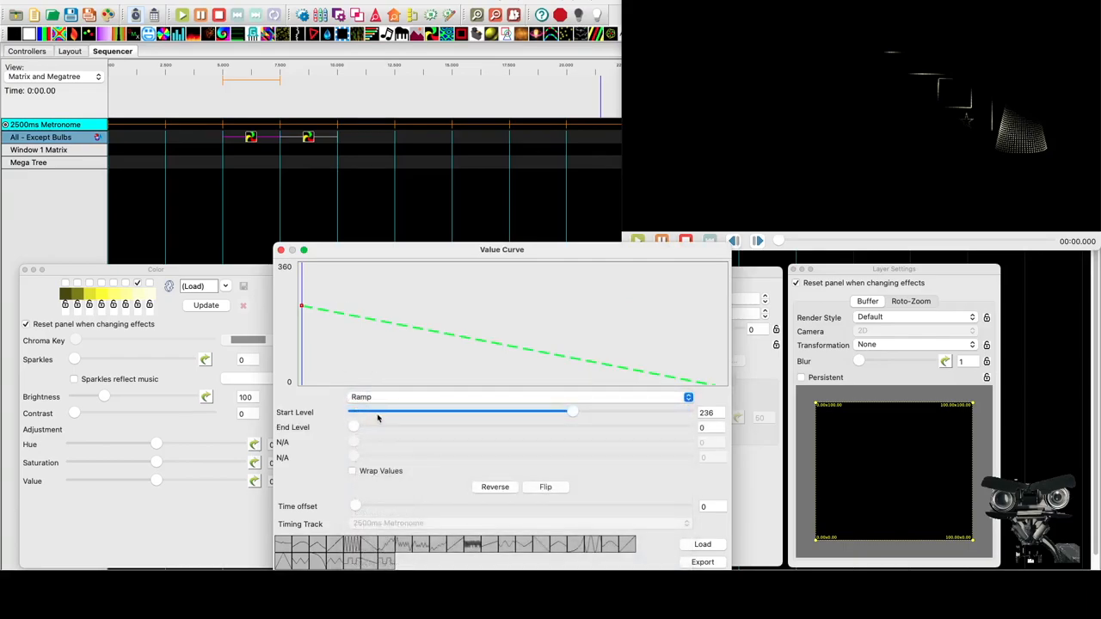
{"action": "left_click_drag", "start_coordinate": [572, 412], "coordinate": [443, 412]}
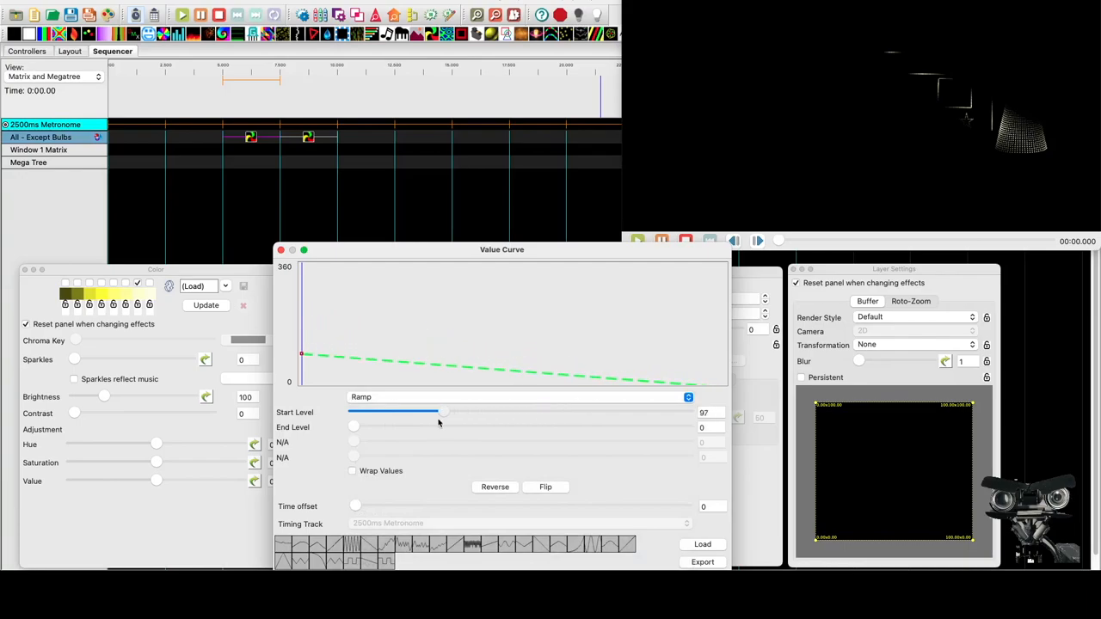
{"action": "left_click_drag", "start_coordinate": [443, 413], "coordinate": [495, 413]}
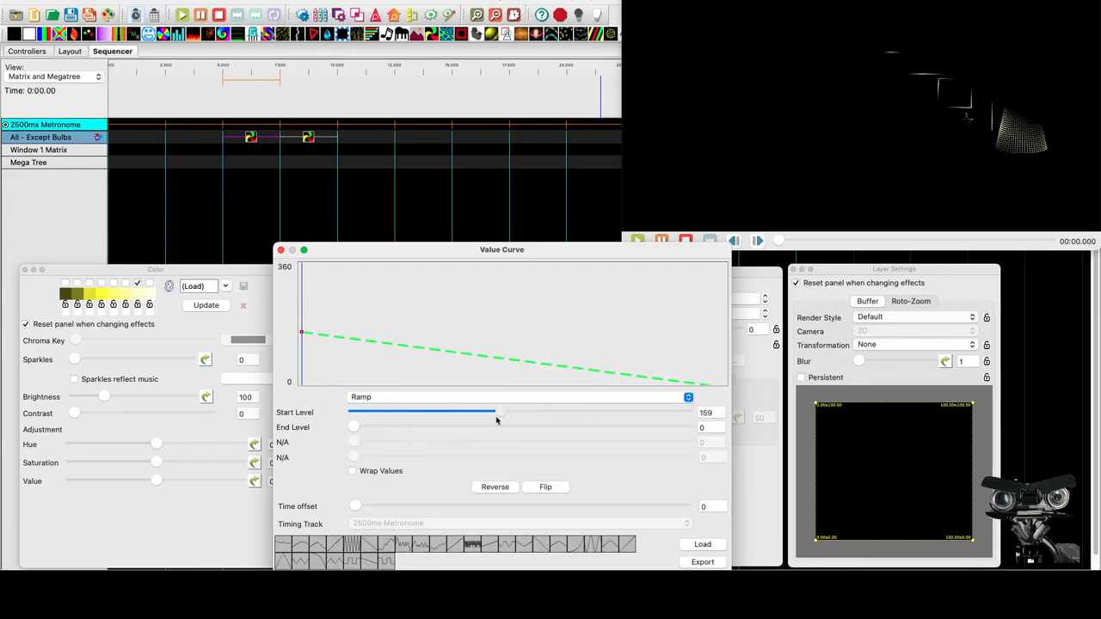
{"action": "left_click_drag", "start_coordinate": [494, 417], "coordinate": [465, 417]}
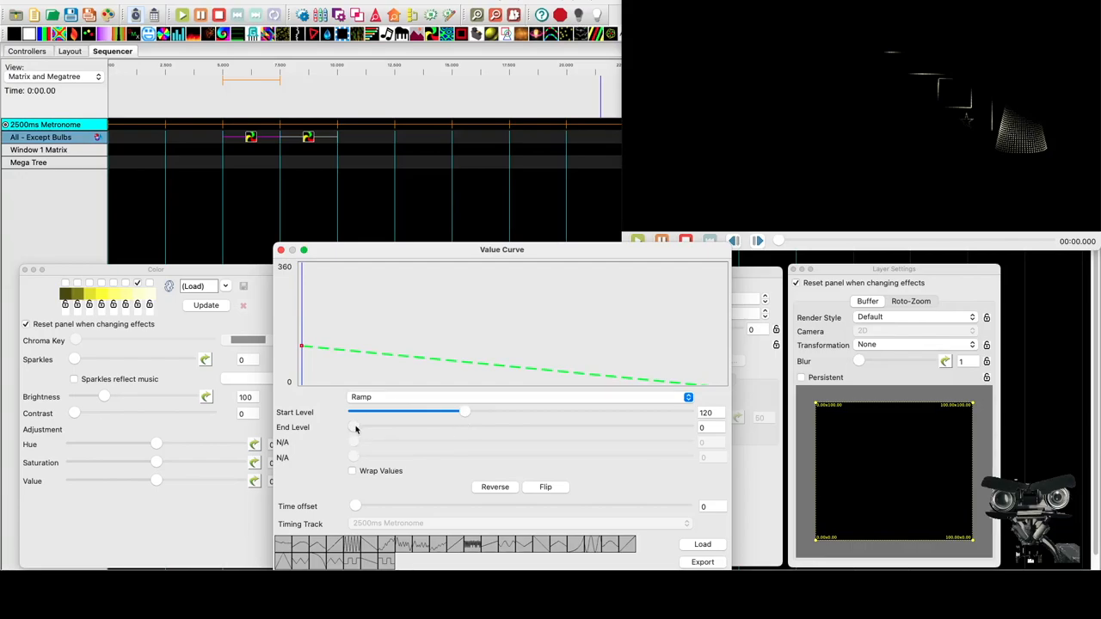
{"action": "left_click_drag", "start_coordinate": [353, 427], "coordinate": [592, 428]}
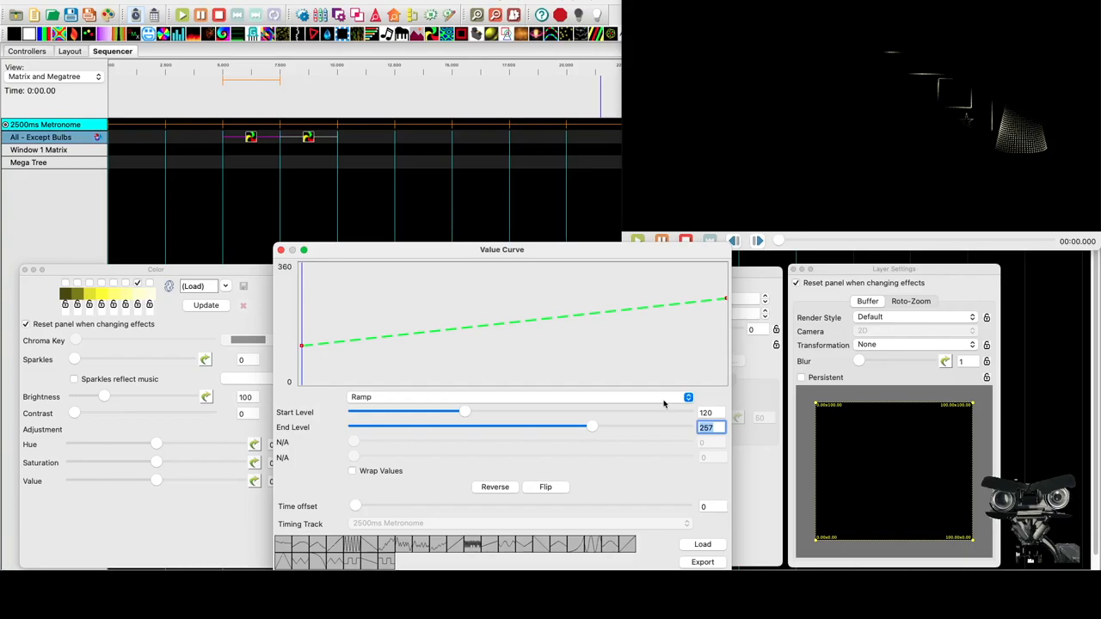
{"action": "left_click_drag", "start_coordinate": [591, 427], "coordinate": [573, 427]}
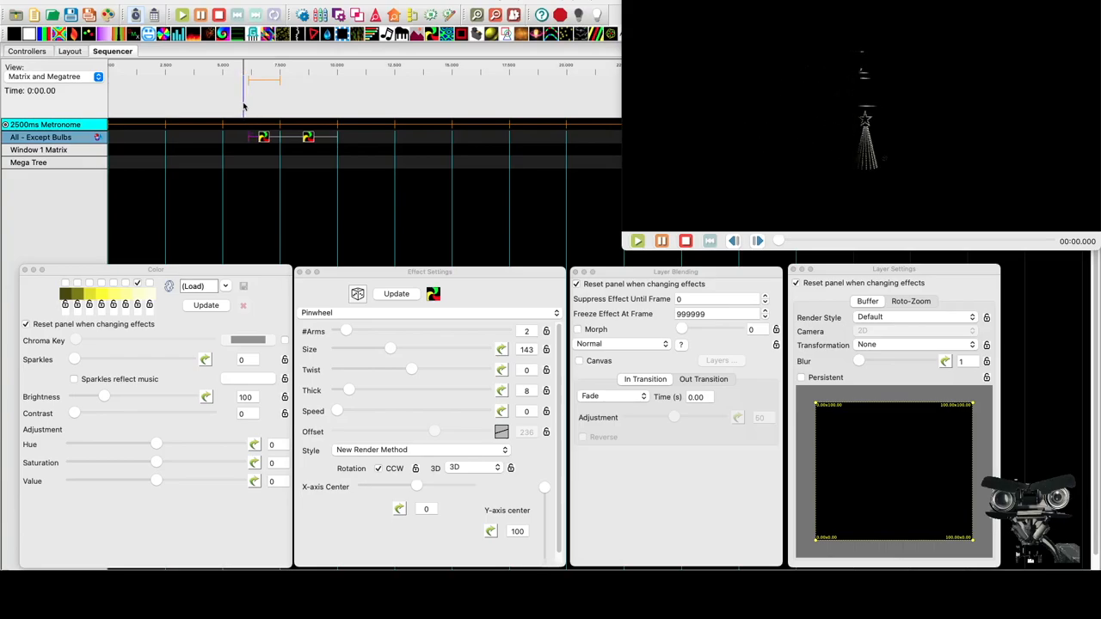
- Jump the playhead to 5.9 s on the timeline ruler
{"action": "left_click", "coordinate": [637, 241]}
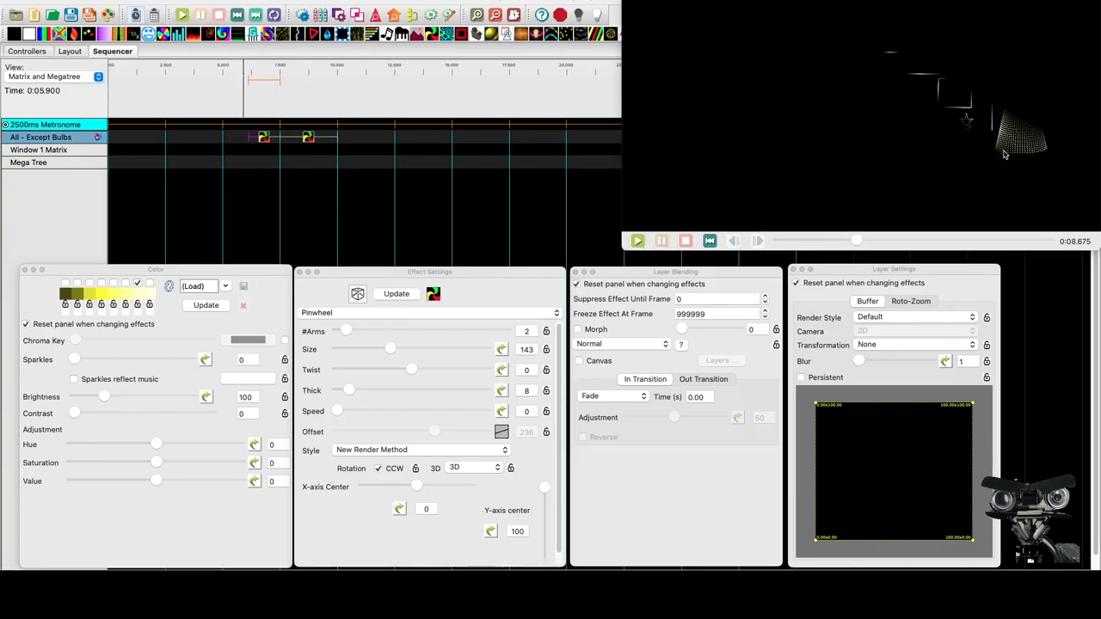
{"action": "mouse_move", "coordinate": [1040, 158]}
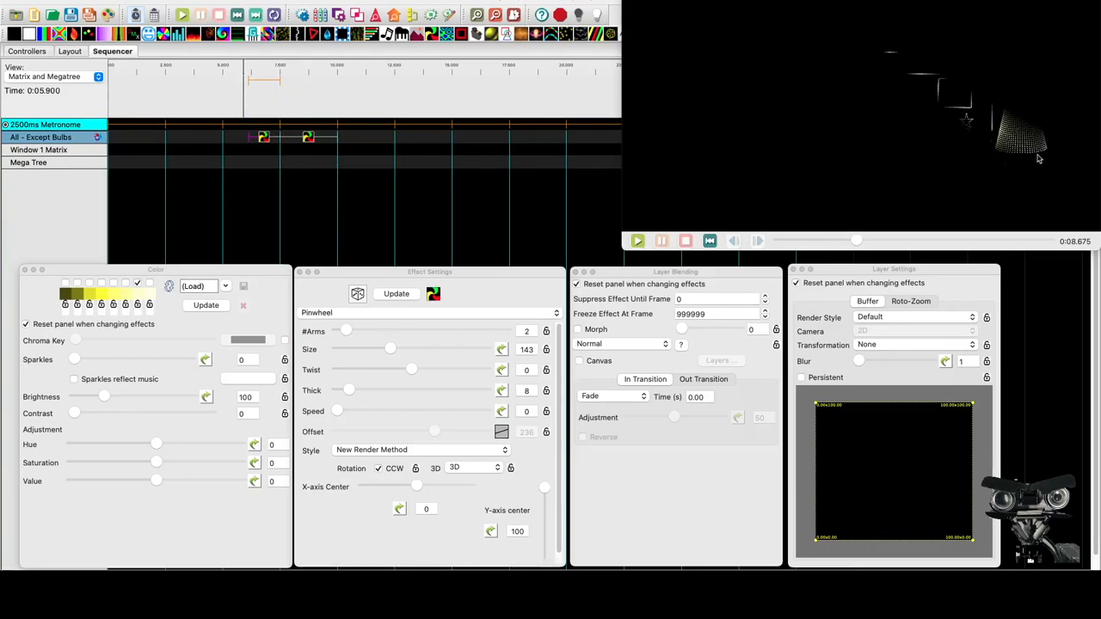
{"action": "mouse_move", "coordinate": [962, 161]}
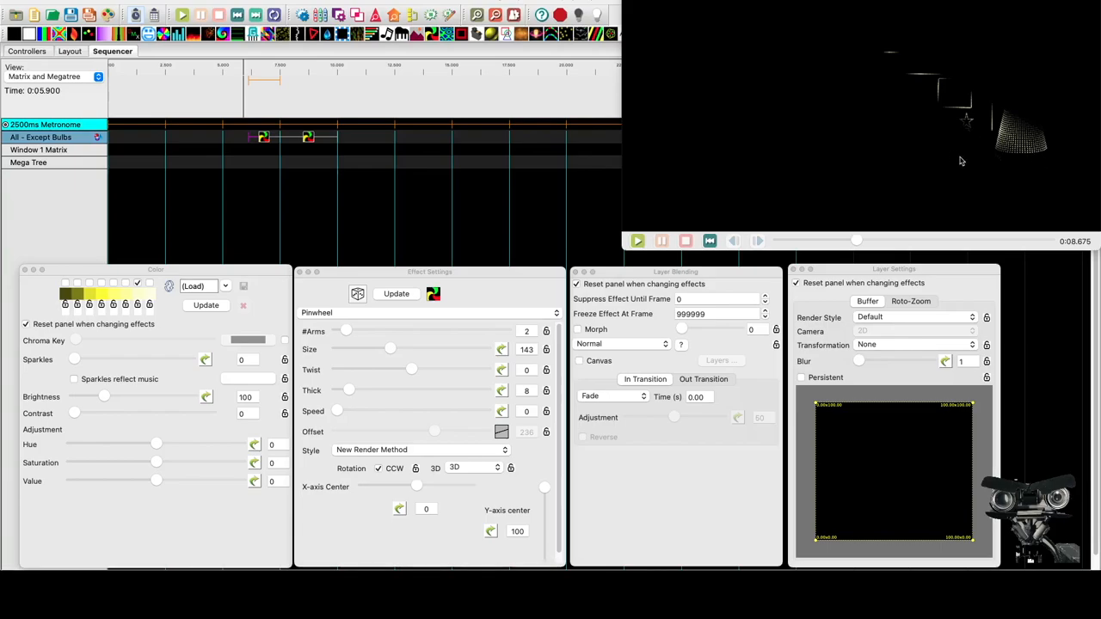
{"action": "mouse_move", "coordinate": [1024, 95]}
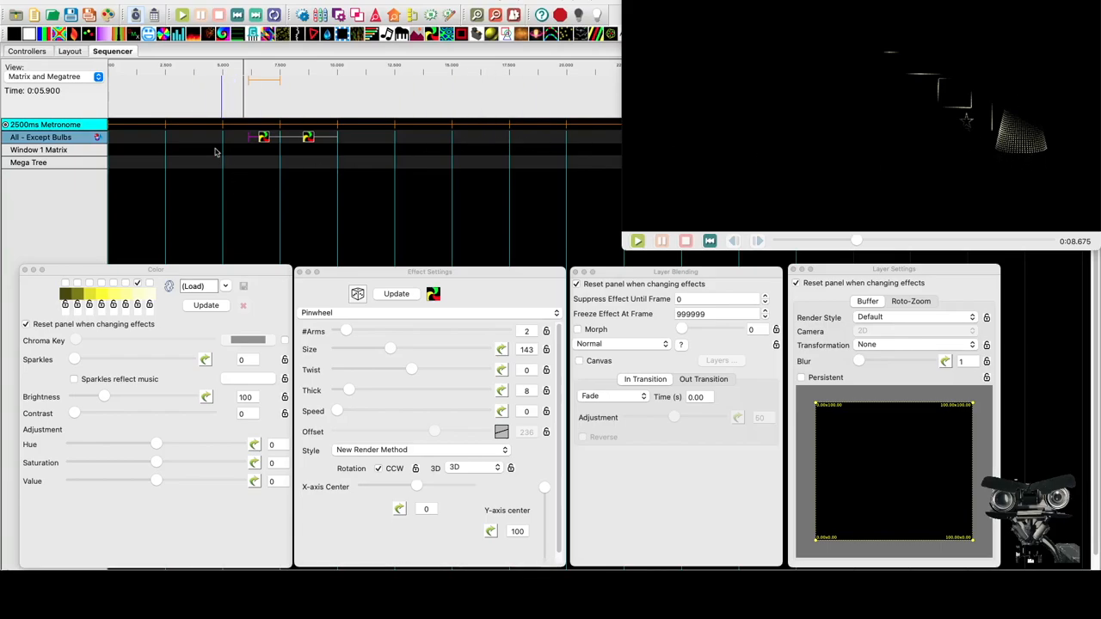
- Insert 4 new layers below the Mega Tree row's existing layer
{"action": "right_click", "coordinate": [28, 162]}
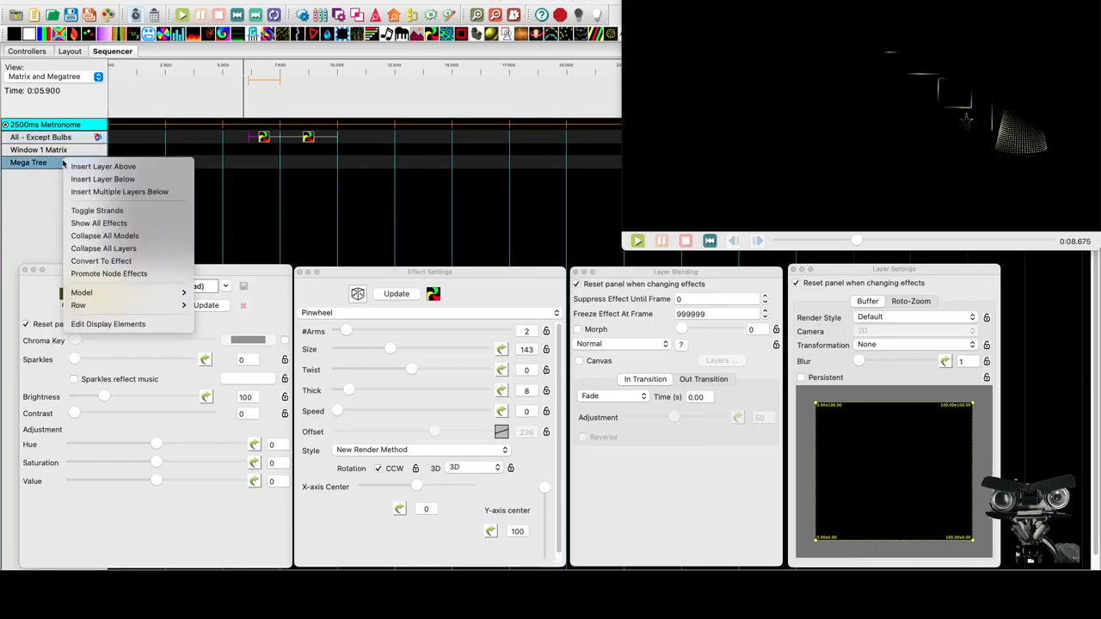
{"action": "left_click", "coordinate": [119, 191]}
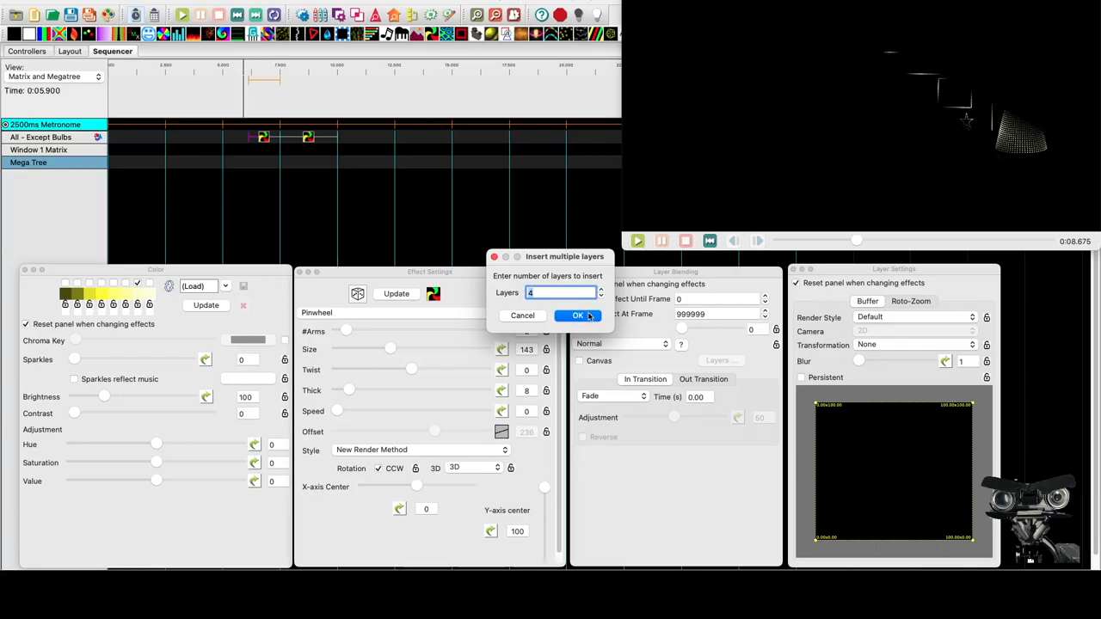
{"action": "left_click", "coordinate": [578, 315]}
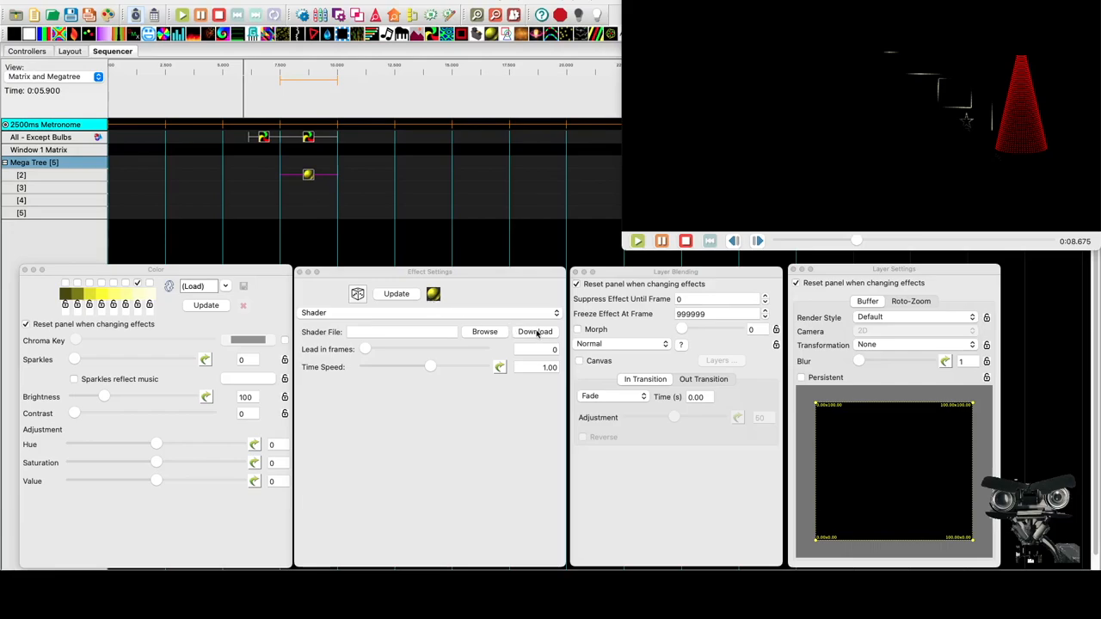
- Choose the Invisible Elliptical Mask_xL shader from the downloadable shader library
{"action": "left_click", "coordinate": [534, 332]}
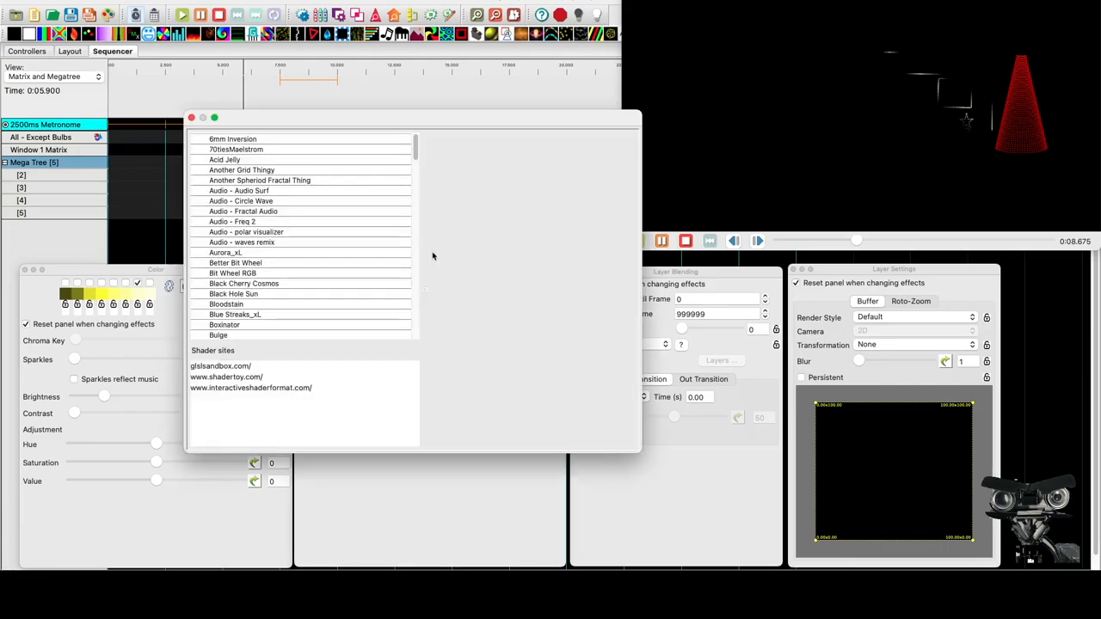
{"action": "scroll", "scroll_direction": "down", "scroll_amount": 3}
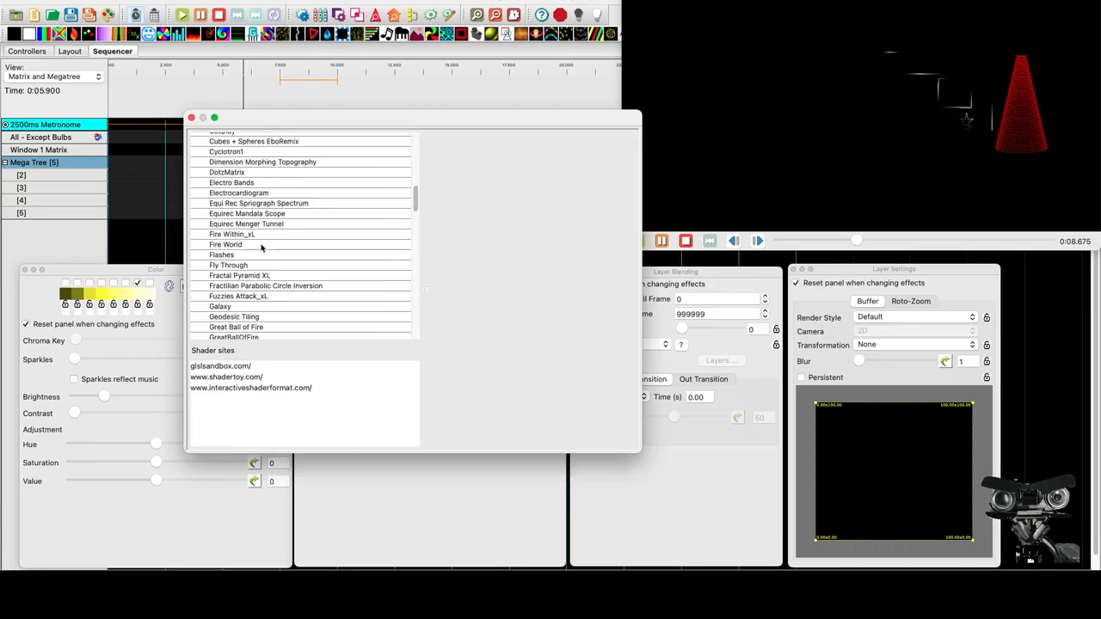
{"action": "scroll", "scroll_direction": "down", "scroll_amount": 3}
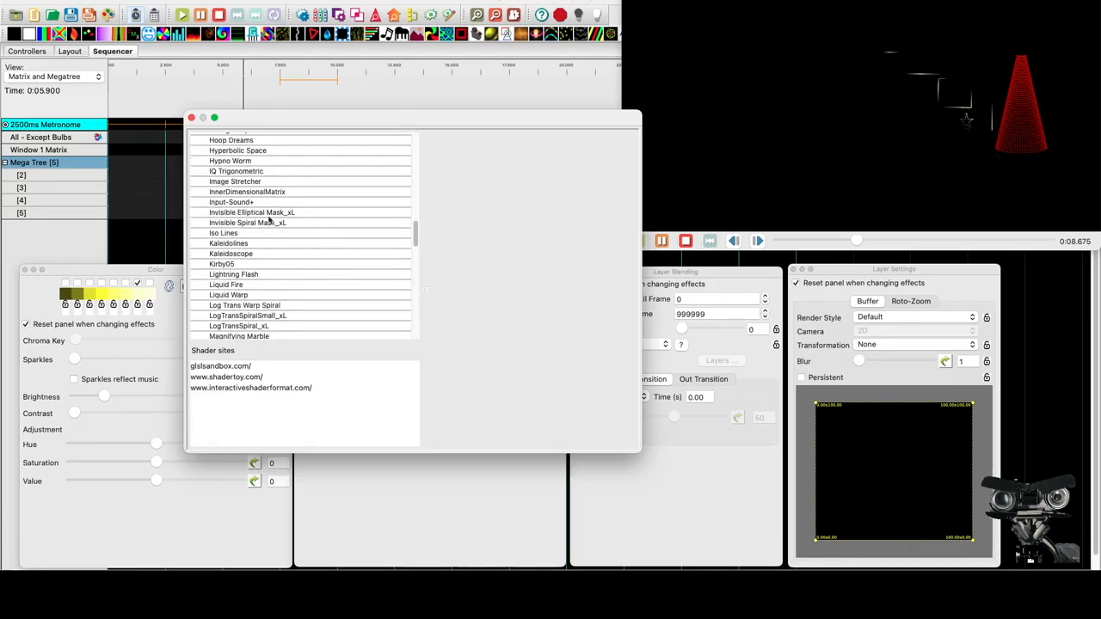
{"action": "left_click", "coordinate": [252, 213]}
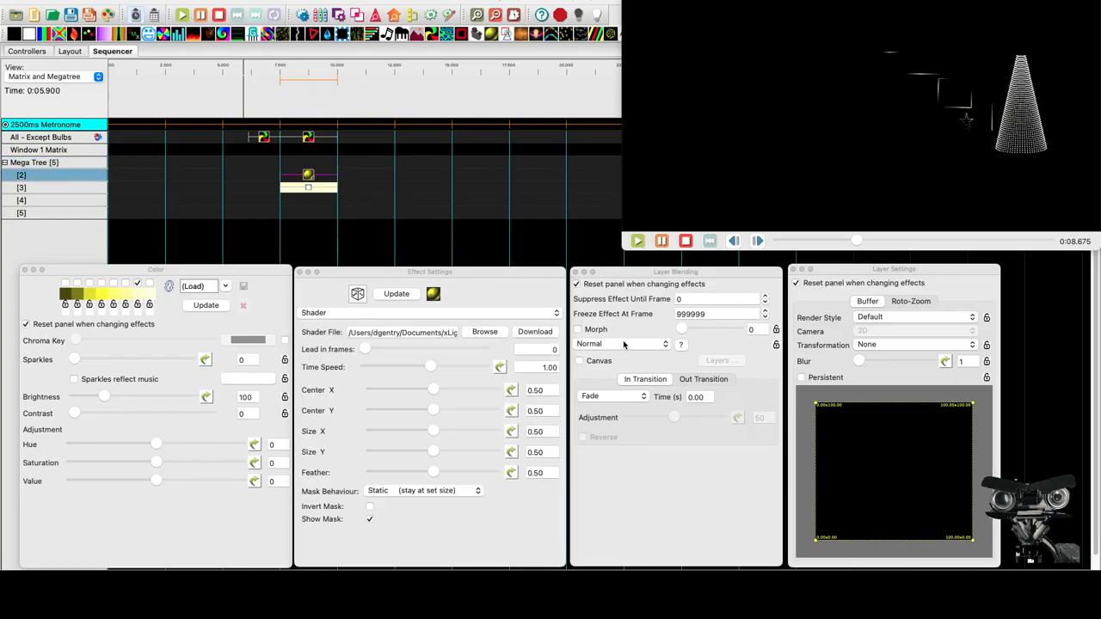
- Change the shader layer's mix mode to 1 is Unmask
{"action": "left_click", "coordinate": [620, 343]}
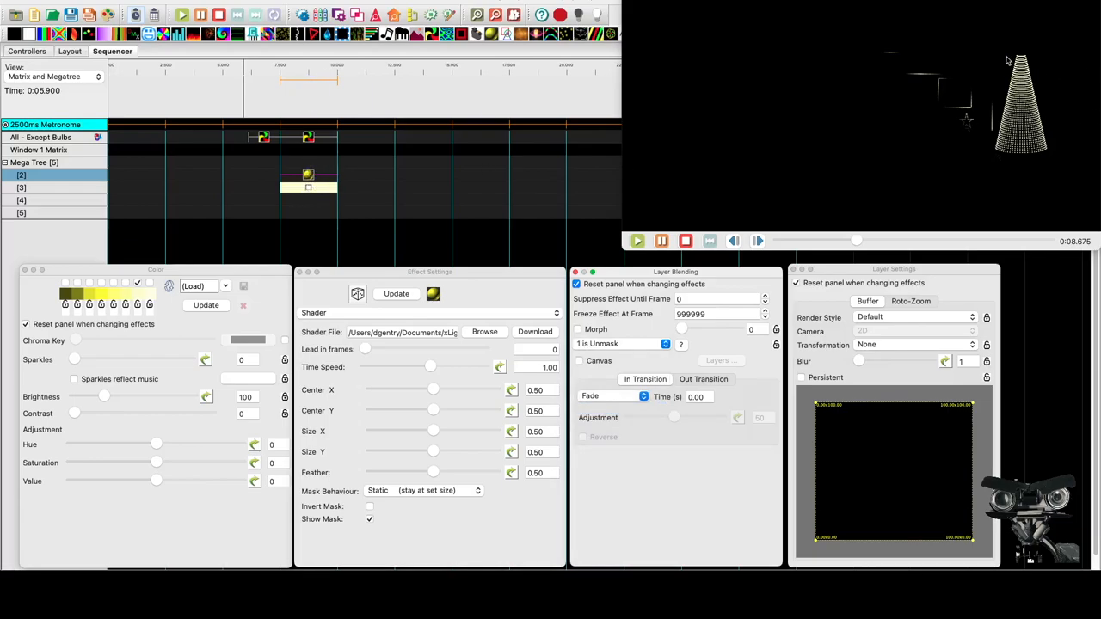
{"action": "mouse_move", "coordinate": [310, 205]}
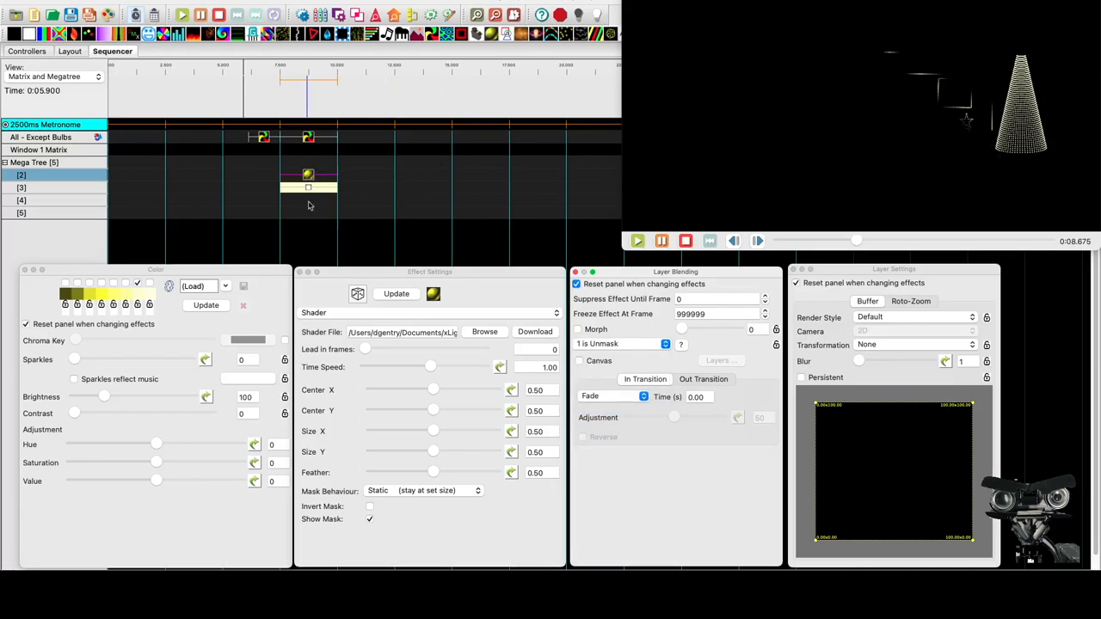
- Resize the elliptical mask, flattening its height to 0.05 and widening it to about 0.32
{"action": "left_click_drag", "start_coordinate": [432, 431], "coordinate": [387, 431]}
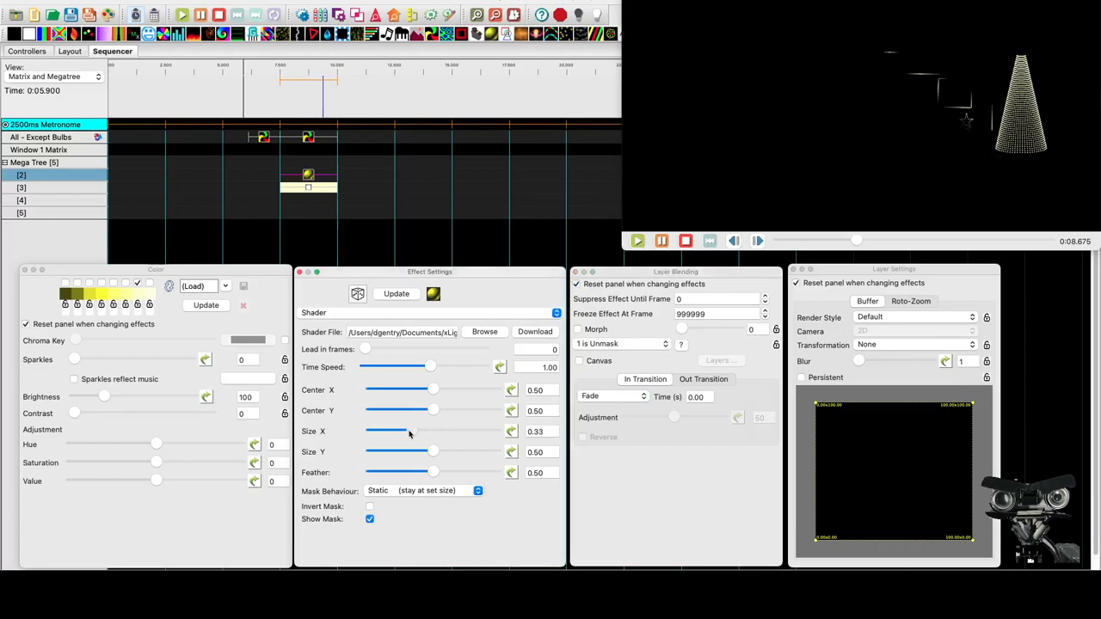
{"action": "left_click_drag", "start_coordinate": [390, 431], "coordinate": [385, 431]}
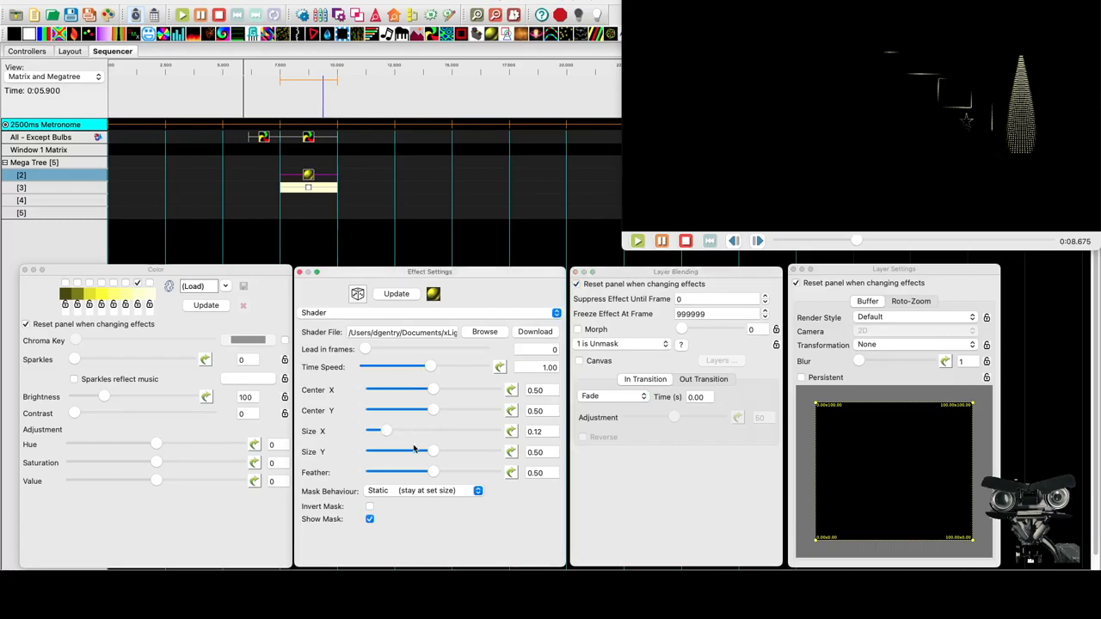
{"action": "left_click_drag", "start_coordinate": [433, 452], "coordinate": [372, 452]}
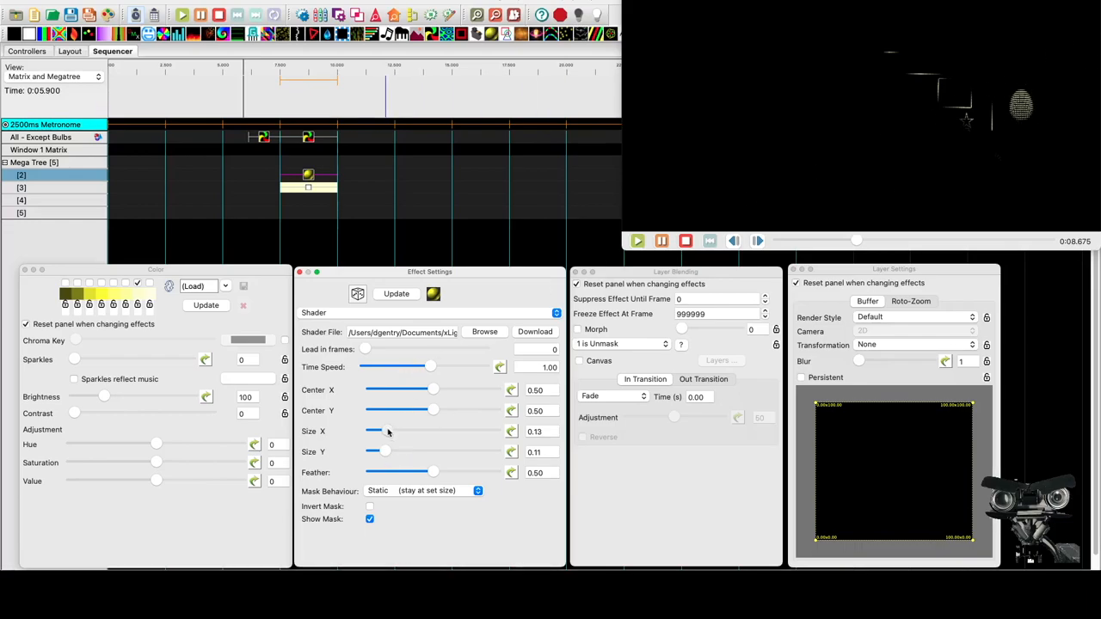
{"action": "left_click_drag", "start_coordinate": [374, 431], "coordinate": [394, 431]}
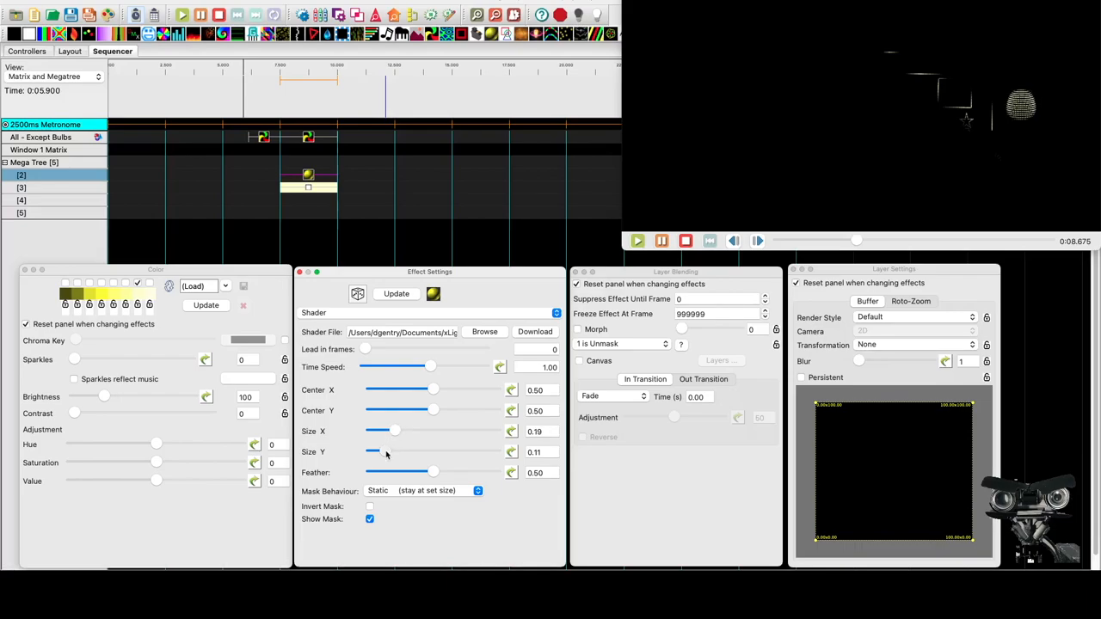
{"action": "left_click_drag", "start_coordinate": [372, 452], "coordinate": [369, 452]}
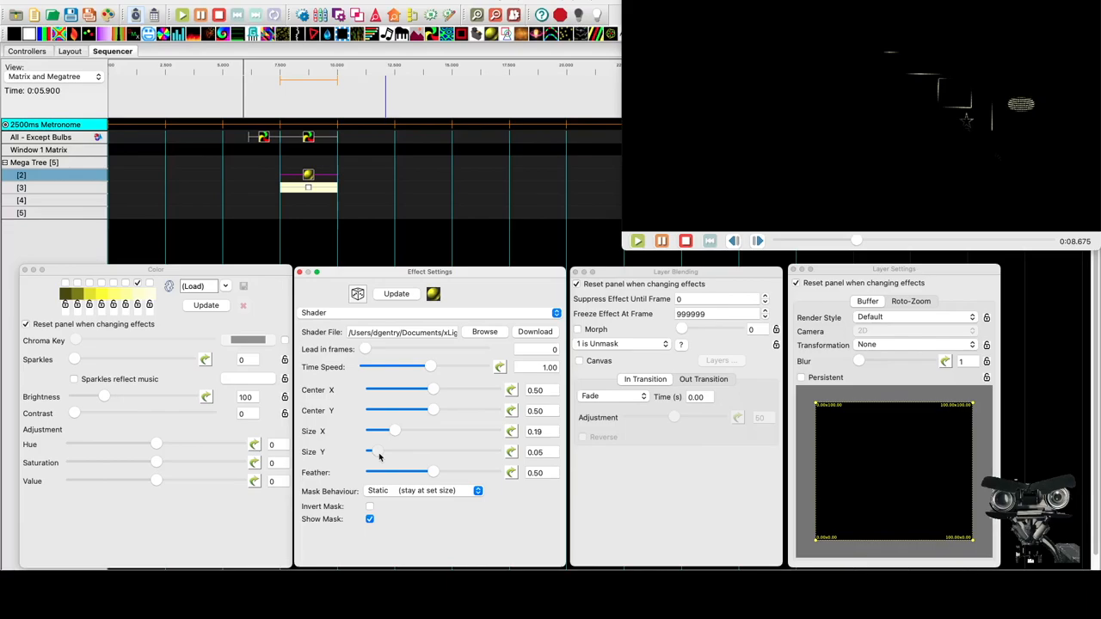
{"action": "left_click_drag", "start_coordinate": [394, 431], "coordinate": [398, 431]}
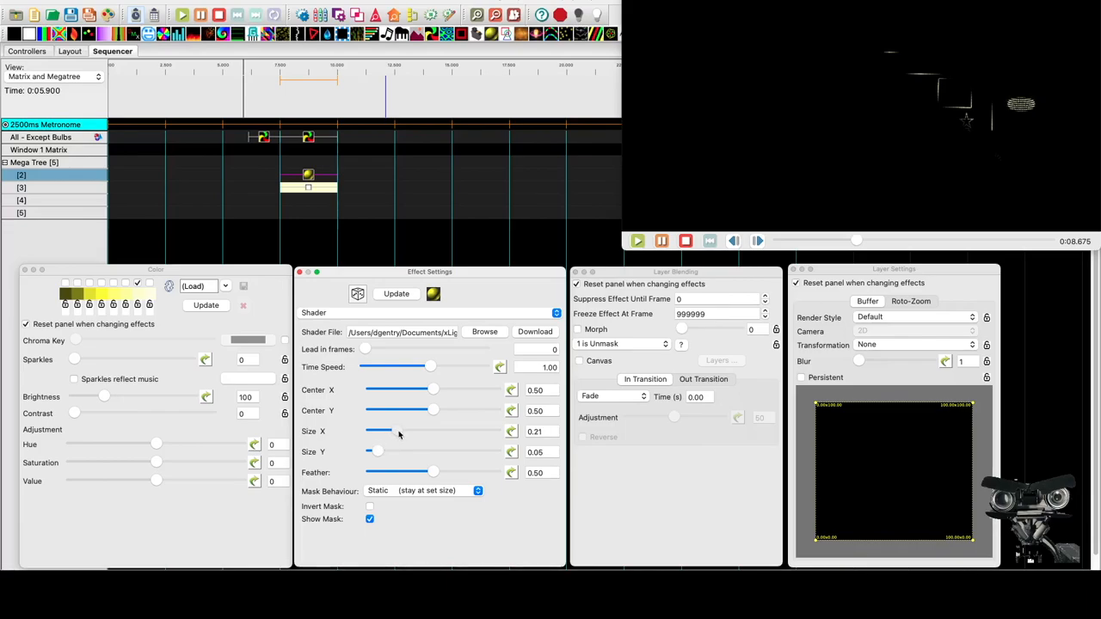
{"action": "left_click_drag", "start_coordinate": [380, 431], "coordinate": [411, 431]}
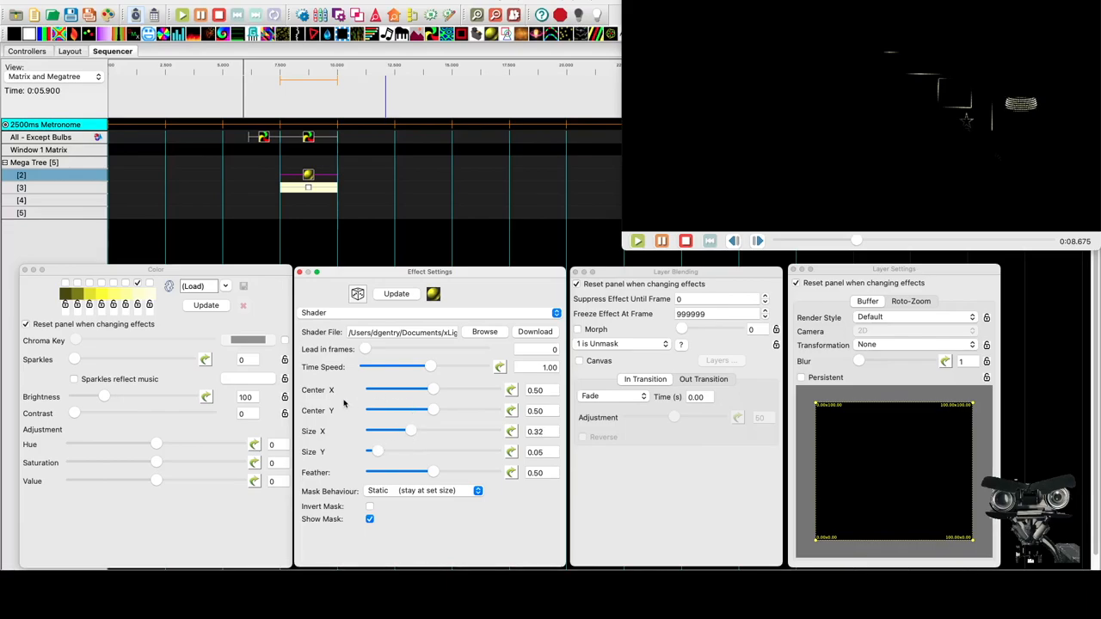
{"action": "mouse_move", "coordinate": [860, 217]}
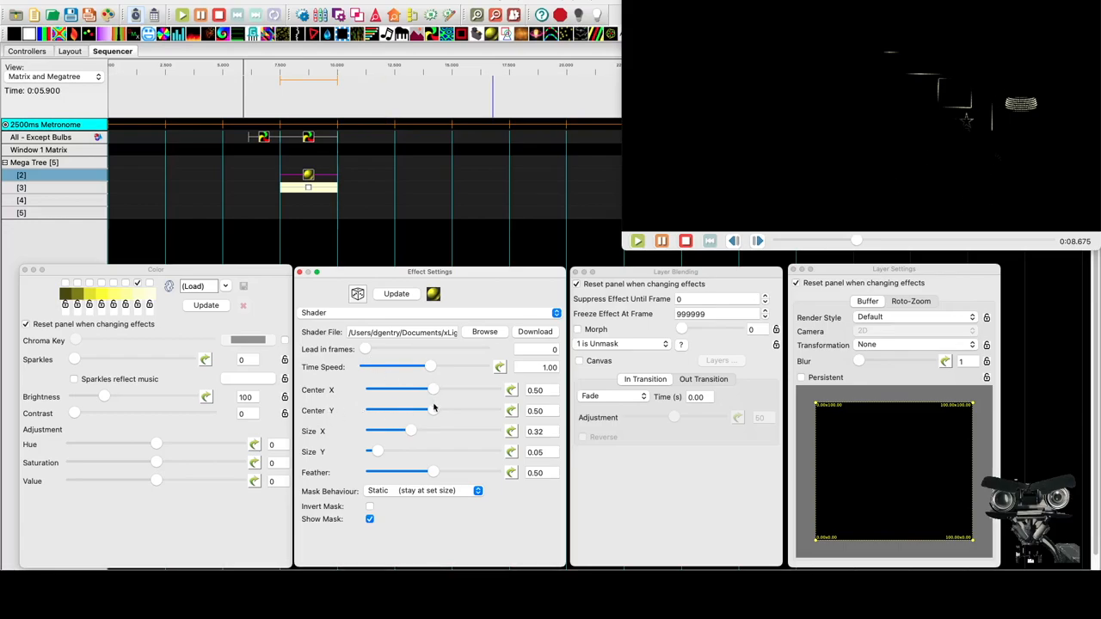
- Lower the ellipse centre to 0.08 at the tree base and narrow its width to about 0.22
{"action": "left_click_drag", "start_coordinate": [433, 410], "coordinate": [395, 410]}
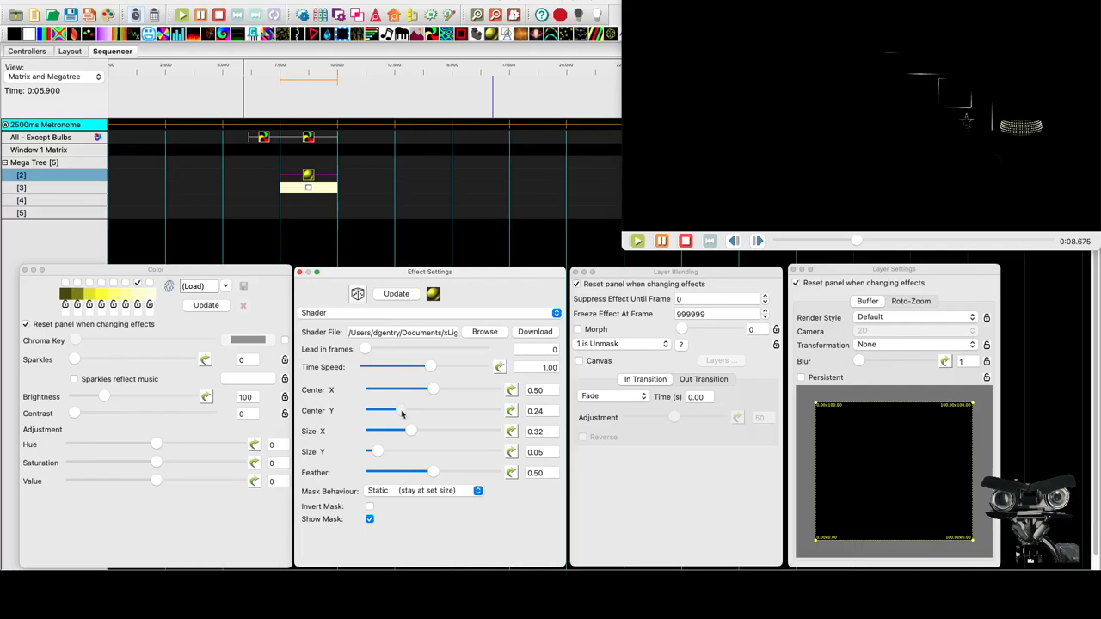
{"action": "left_click_drag", "start_coordinate": [400, 411], "coordinate": [371, 411]}
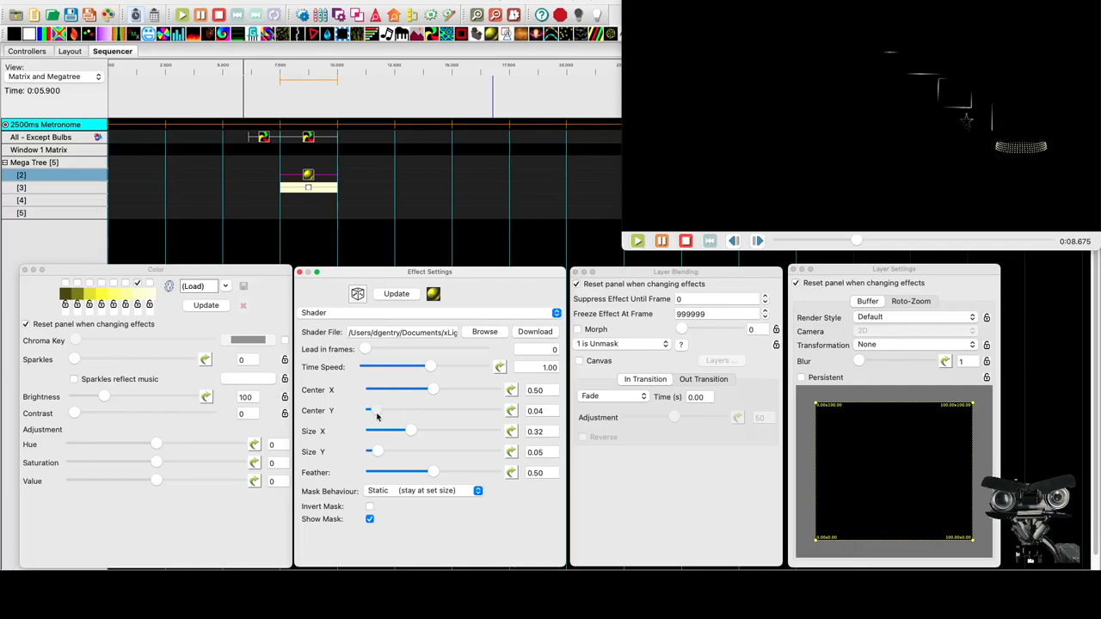
{"action": "left_click", "coordinate": [370, 410]}
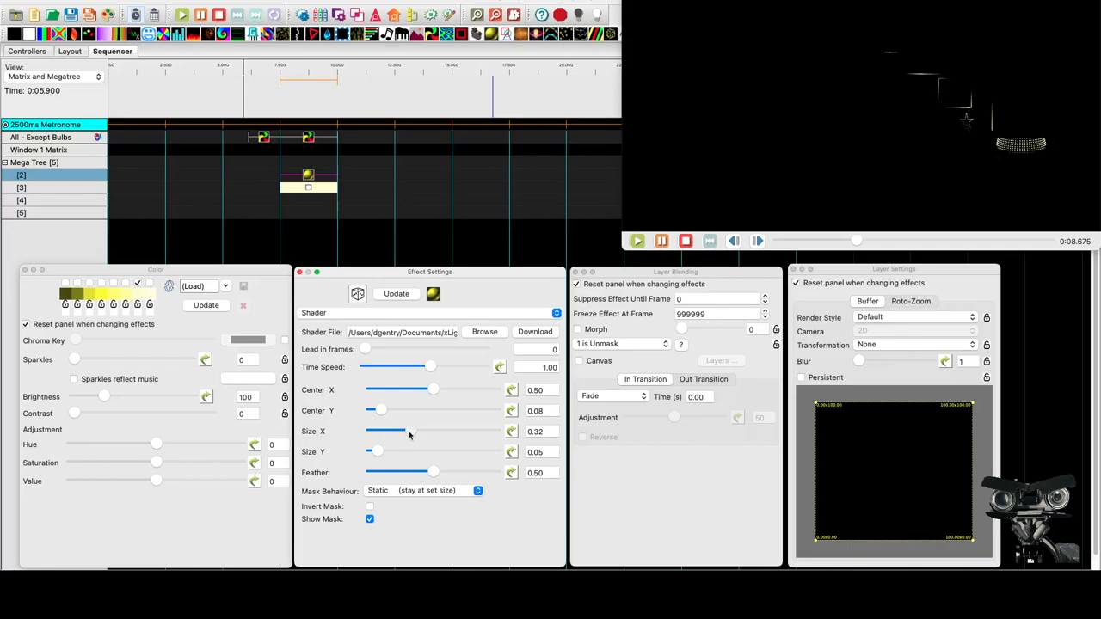
{"action": "left_click_drag", "start_coordinate": [387, 431], "coordinate": [379, 431]}
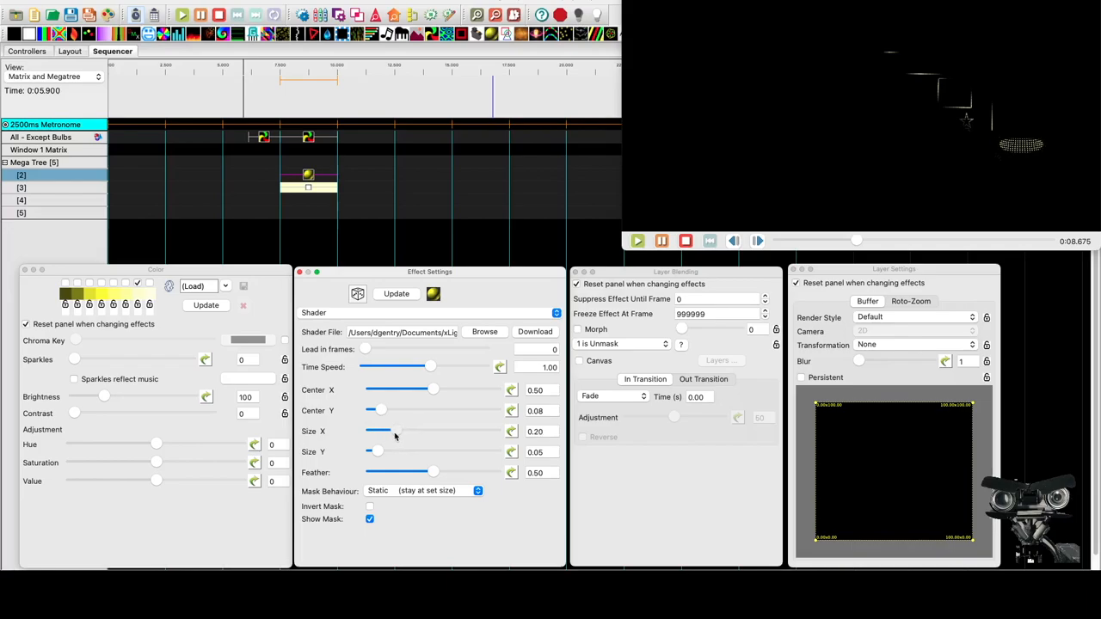
{"action": "left_click", "coordinate": [396, 431]}
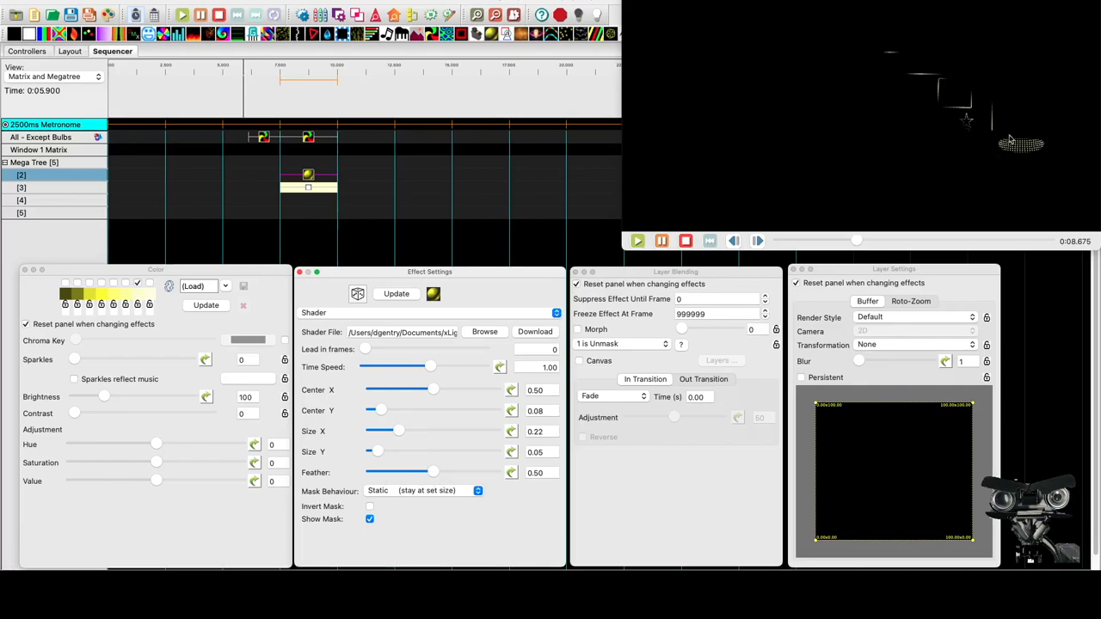
- Raise the shader ellipse's Feather to 1.00 for a fully soft edge
{"action": "left_click_drag", "start_coordinate": [433, 472], "coordinate": [495, 472]}
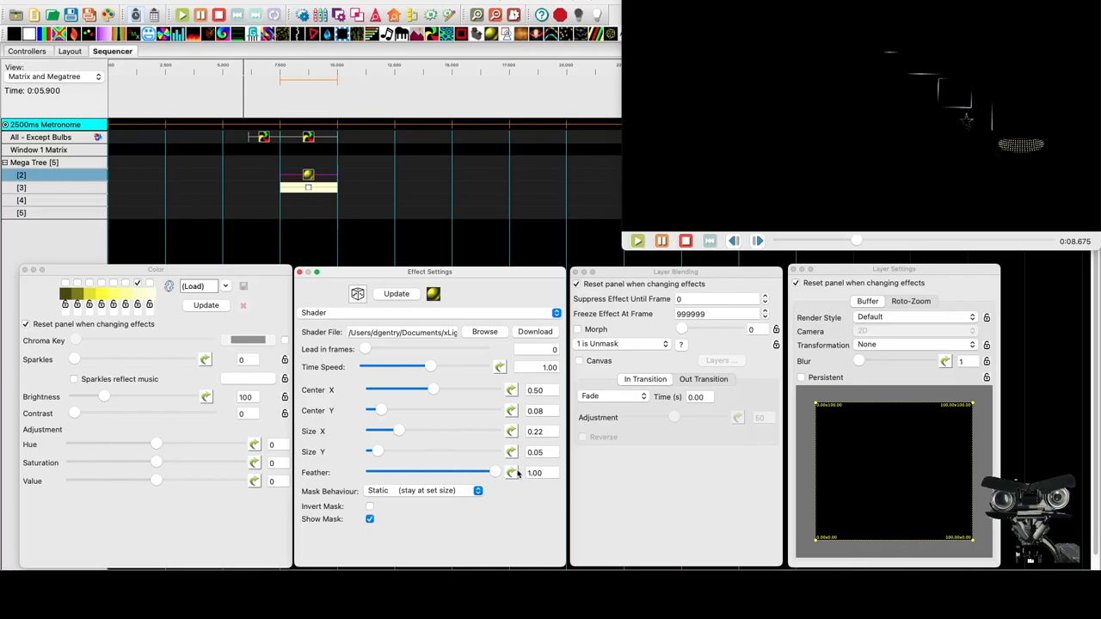
{"action": "mouse_move", "coordinate": [1019, 141]}
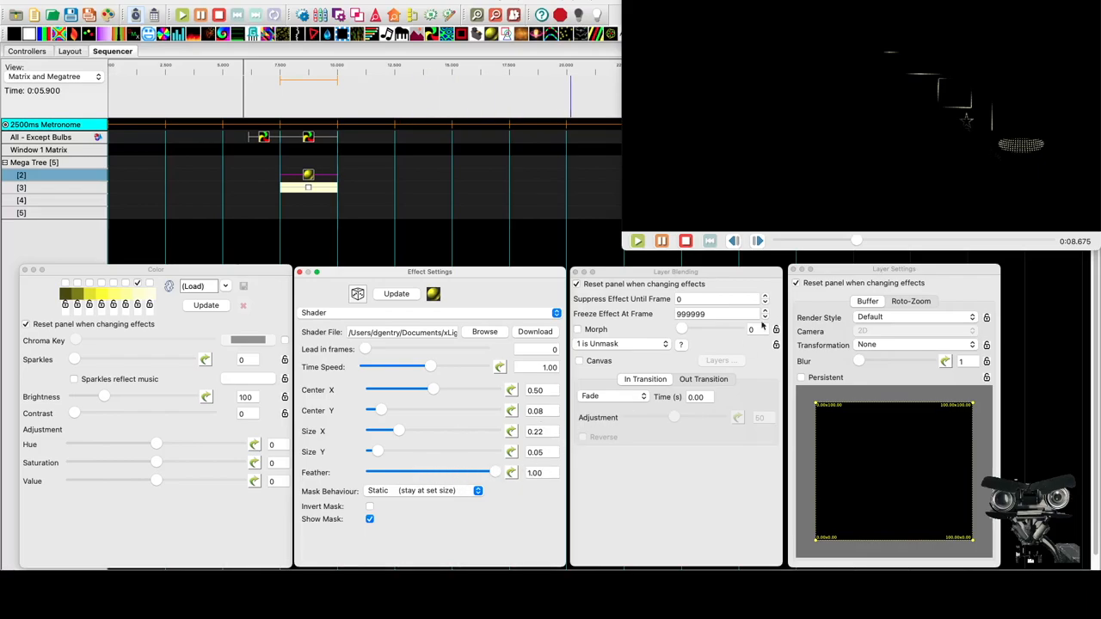
{"action": "mouse_move", "coordinate": [1002, 157]}
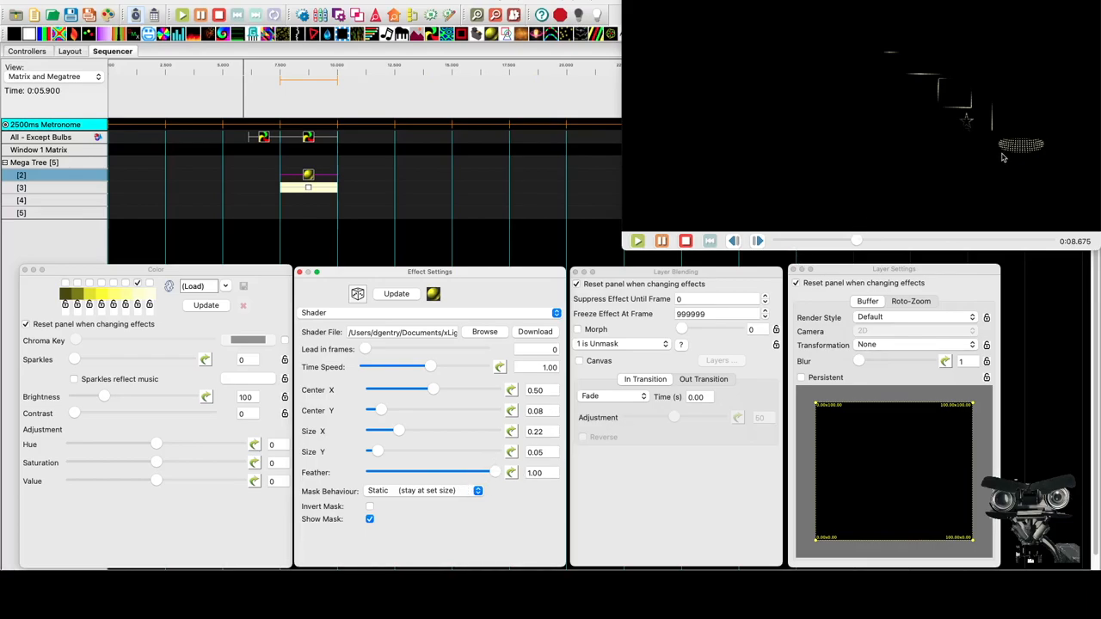
{"action": "mouse_move", "coordinate": [709, 134]}
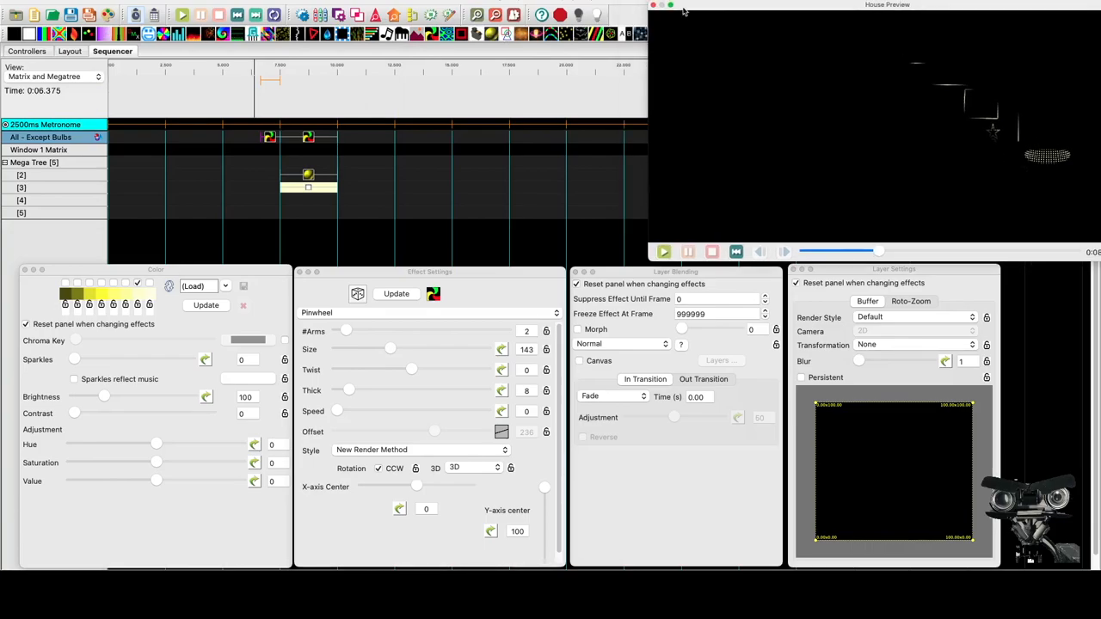
- Place a Pictures effect on the Mega Tree row and open its image file chooser
{"action": "left_click", "coordinate": [663, 252]}
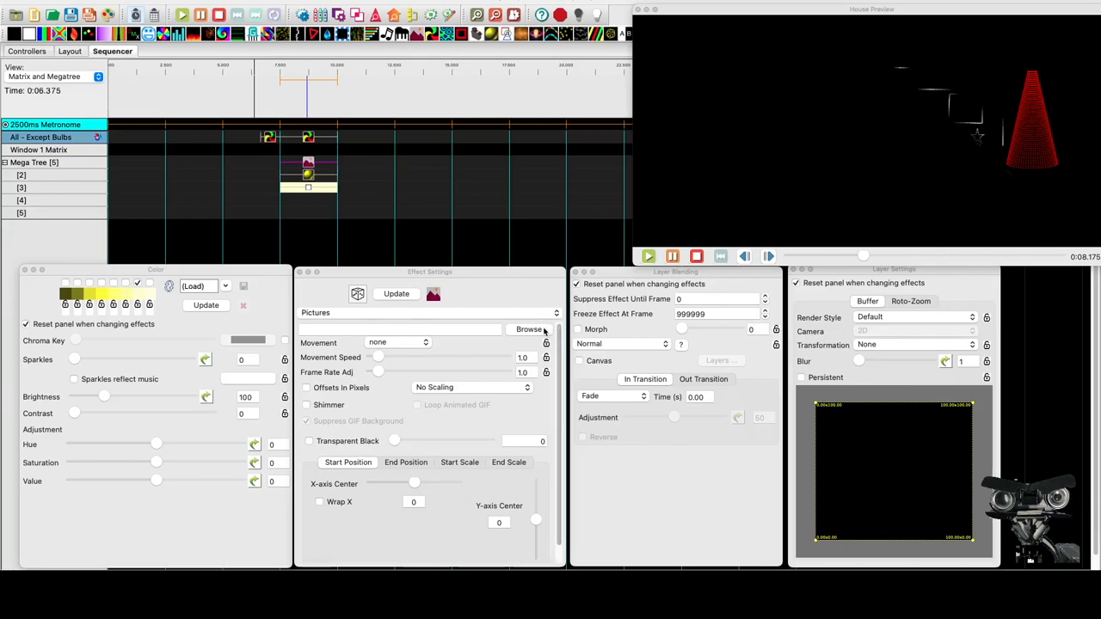
{"action": "left_click", "coordinate": [529, 330]}
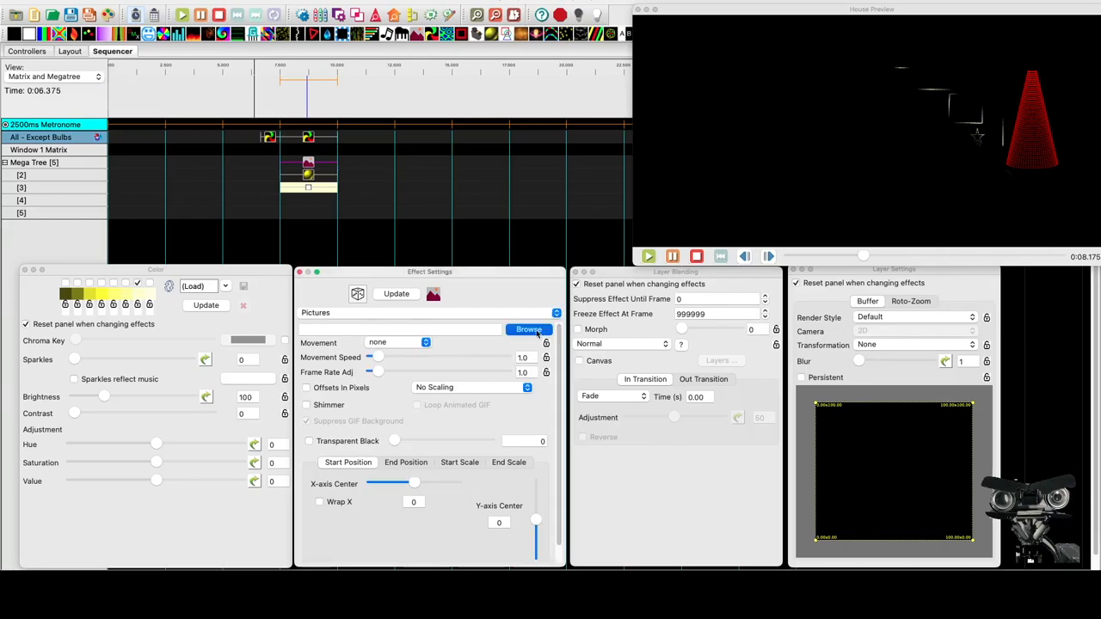
{"action": "left_click", "coordinate": [528, 329]}
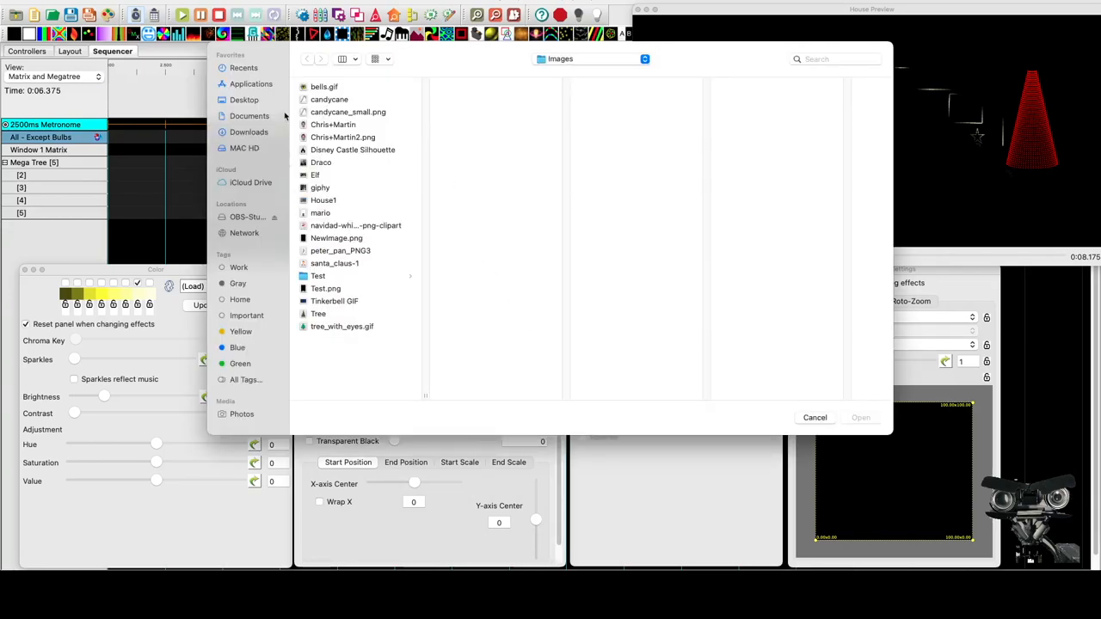
- Load the Reindeer Dance GIF from Documents > xLights > Videos > GIFS
{"action": "left_click", "coordinate": [250, 115]}
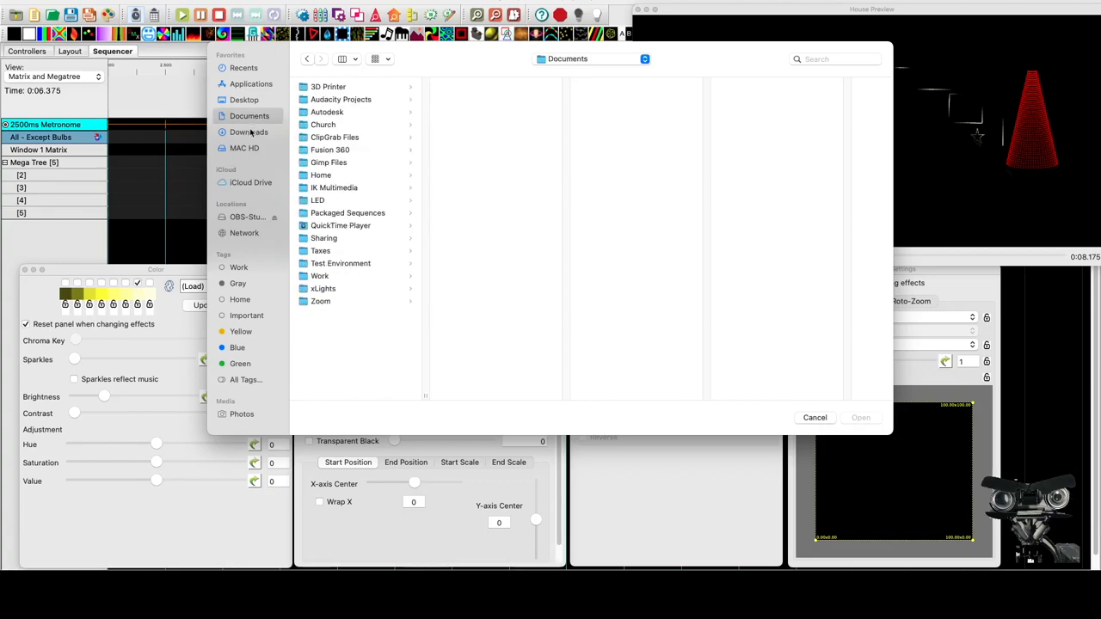
{"action": "left_click", "coordinate": [323, 288]}
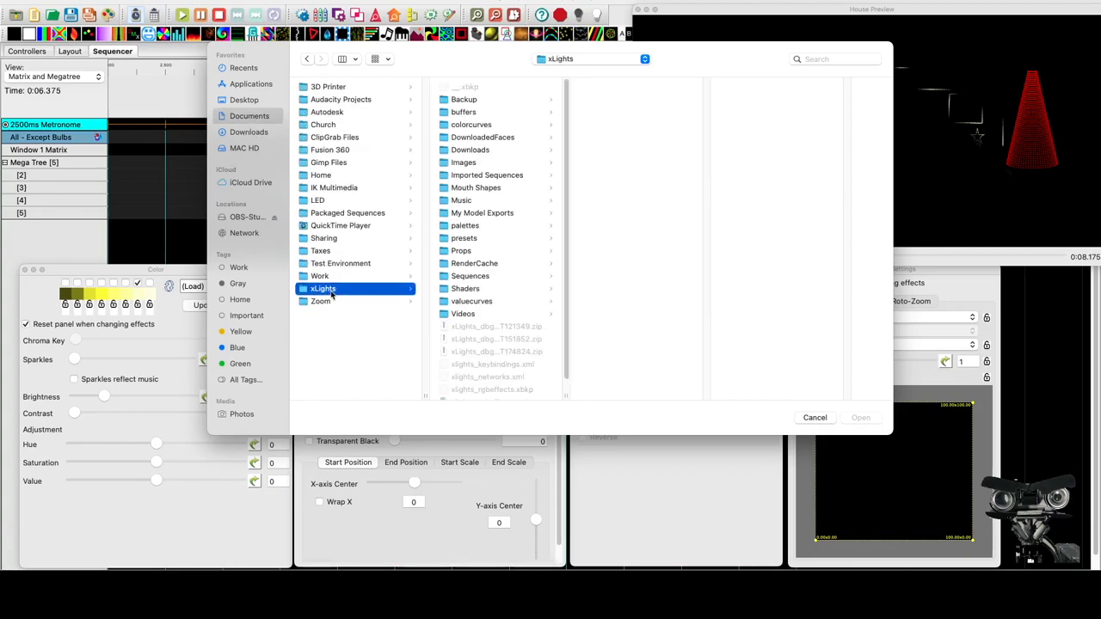
{"action": "left_click", "coordinate": [463, 314]}
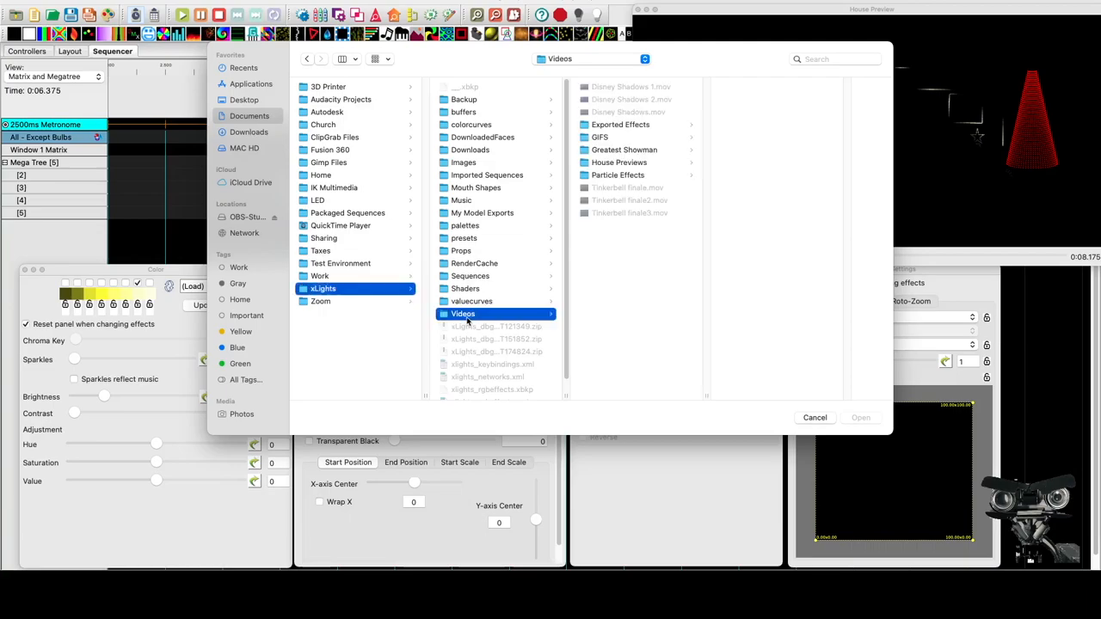
{"action": "left_click", "coordinate": [599, 137]}
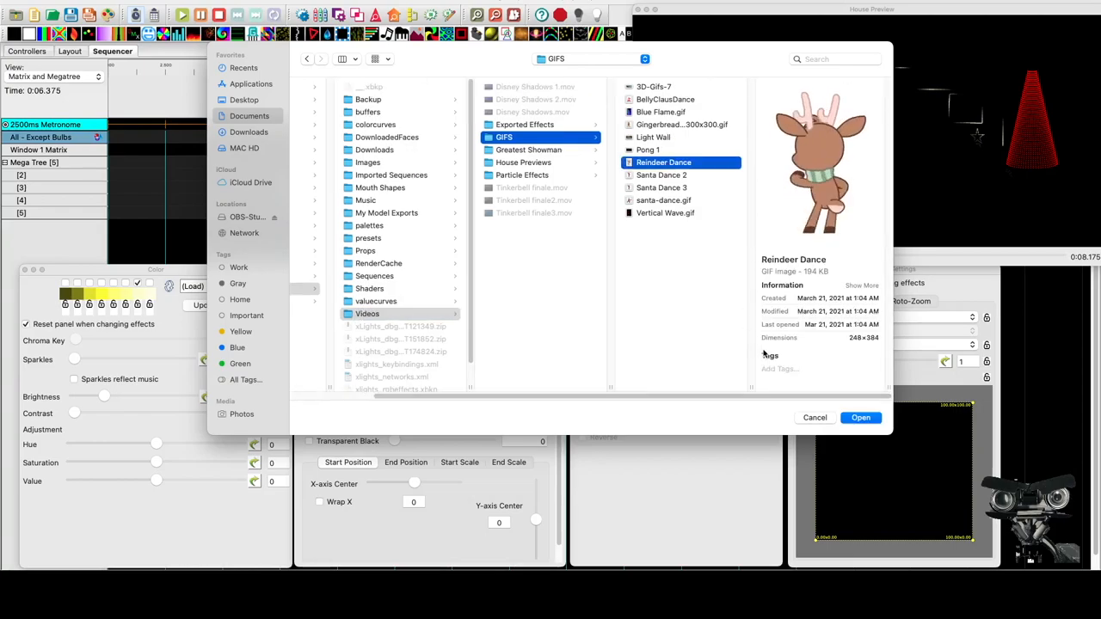
{"action": "left_click", "coordinate": [860, 418]}
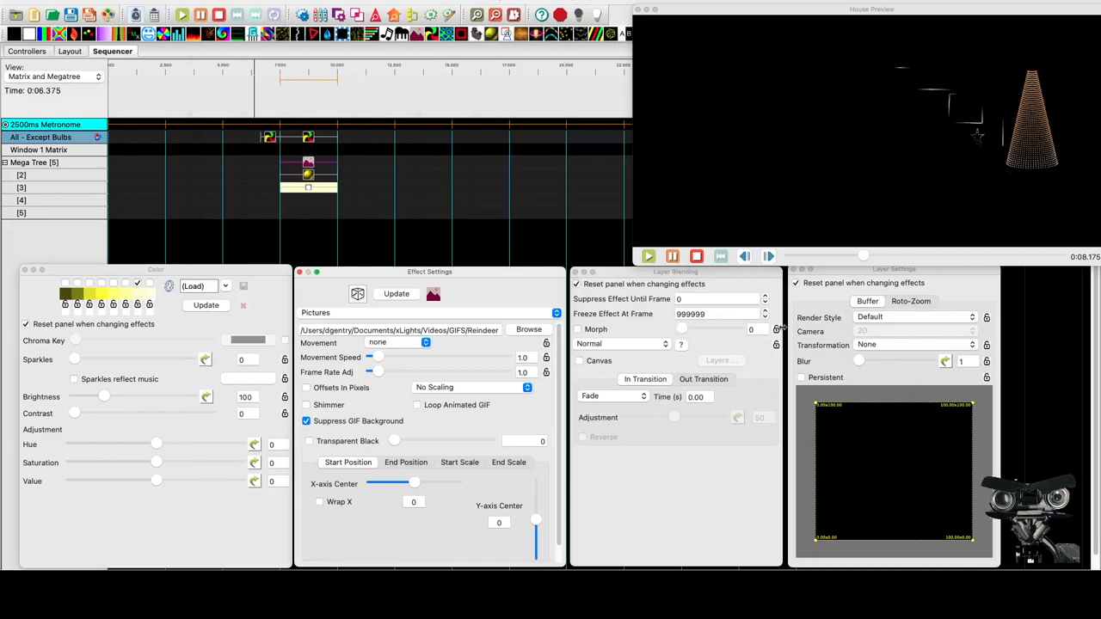
{"action": "mouse_move", "coordinate": [469, 356]}
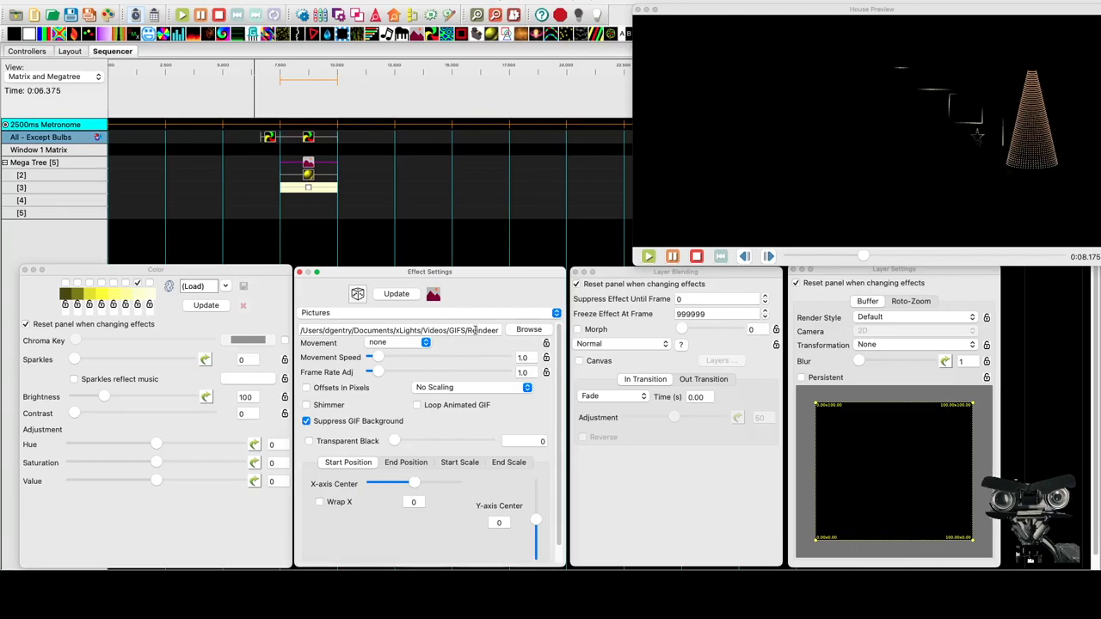
- Set the picture scaling to Scale To Fit and raise Frame Rate Adj to 2.4
{"action": "left_click", "coordinate": [474, 387]}
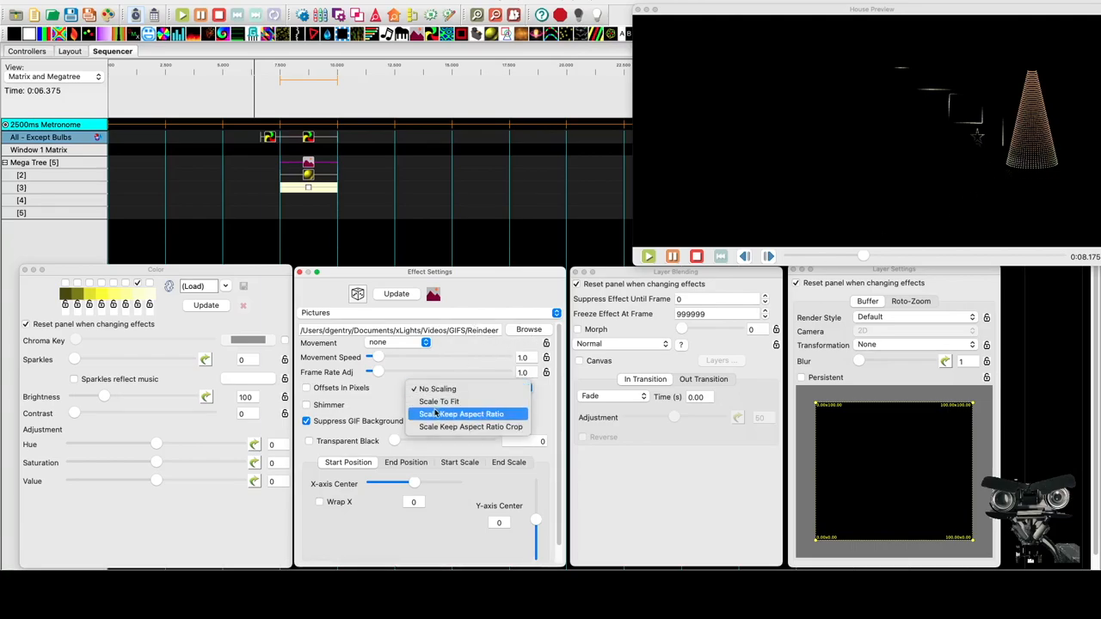
{"action": "left_click", "coordinate": [438, 401]}
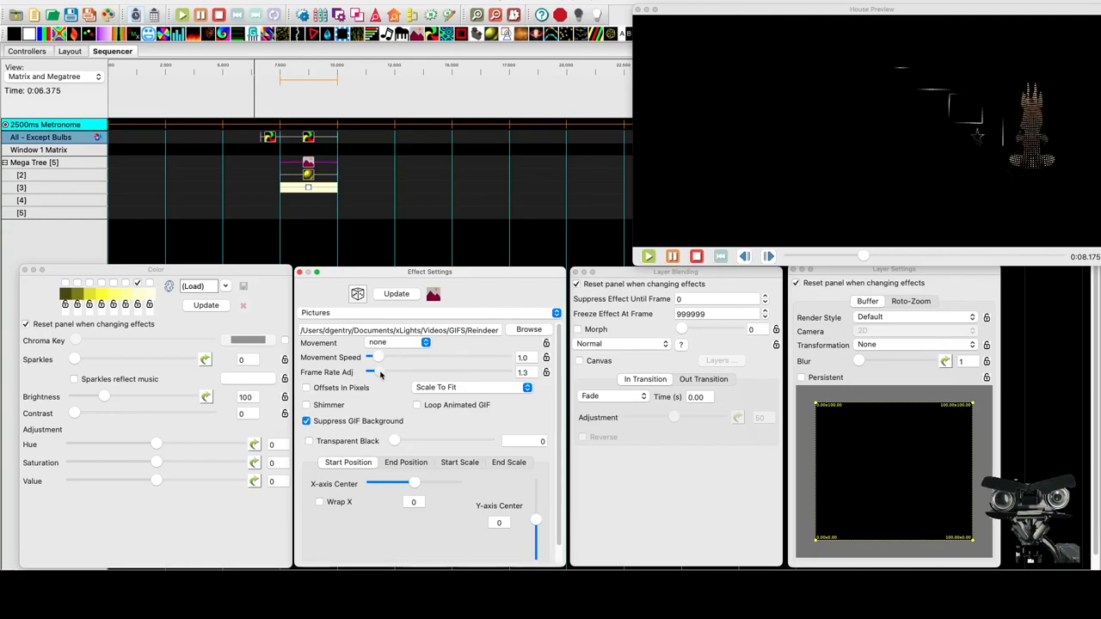
{"action": "left_click_drag", "start_coordinate": [372, 371], "coordinate": [385, 372]}
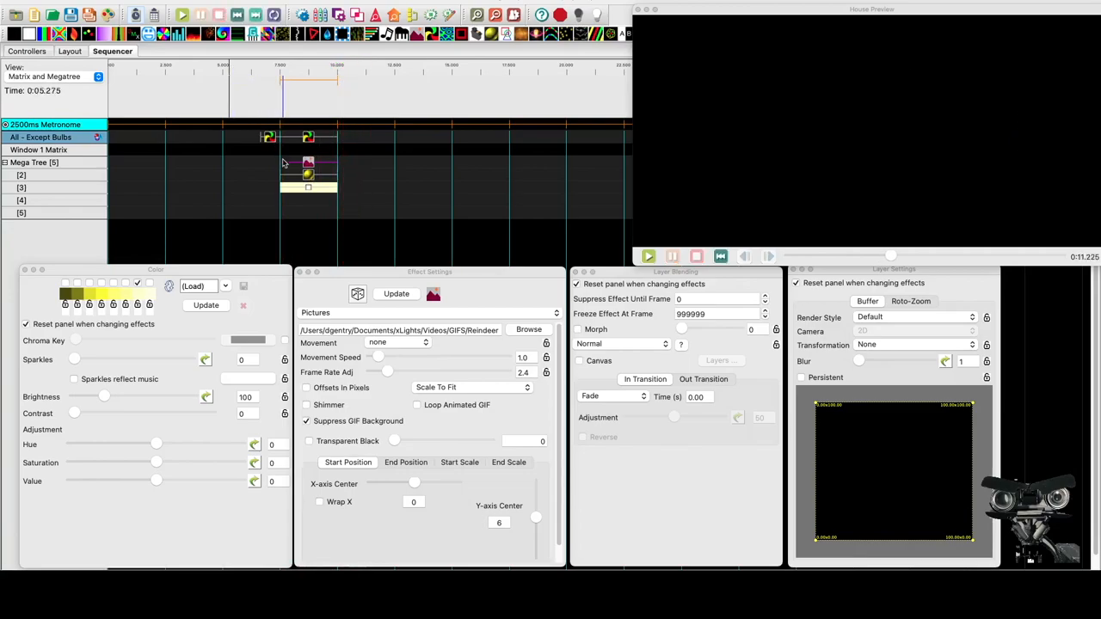
{"action": "mouse_move", "coordinate": [684, 479]}
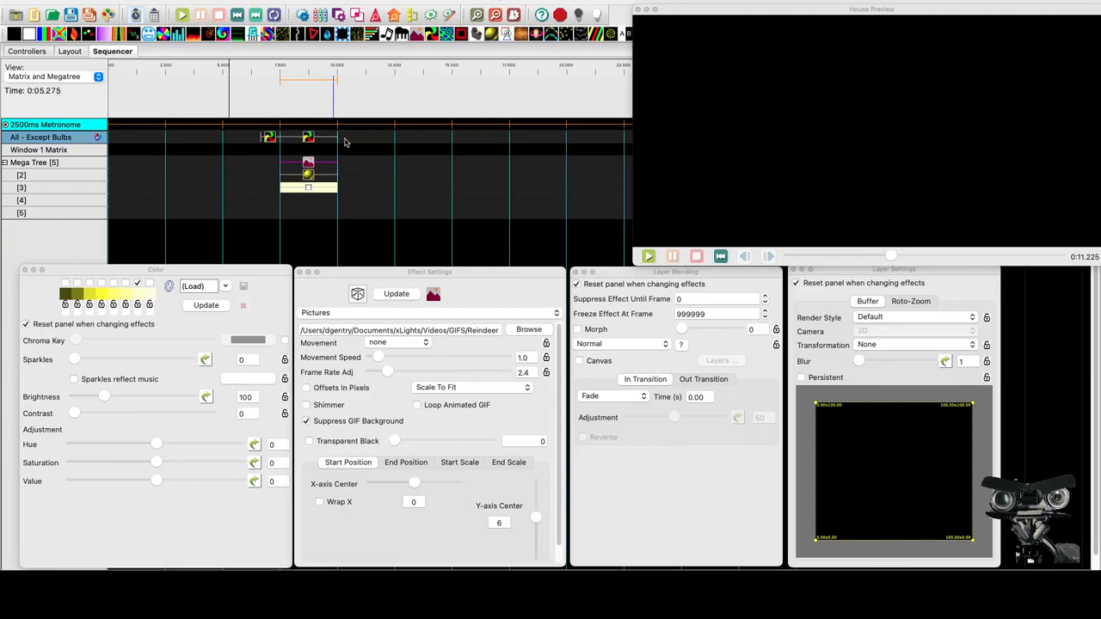
{"action": "mouse_move", "coordinate": [853, 128]}
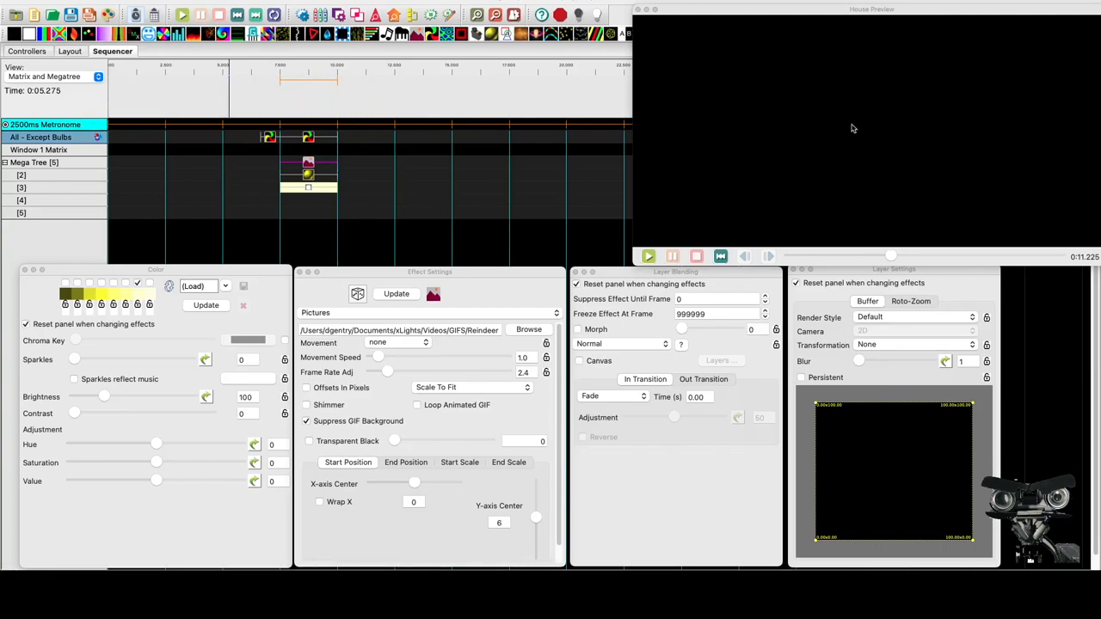
{"action": "mouse_move", "coordinate": [777, 5]}
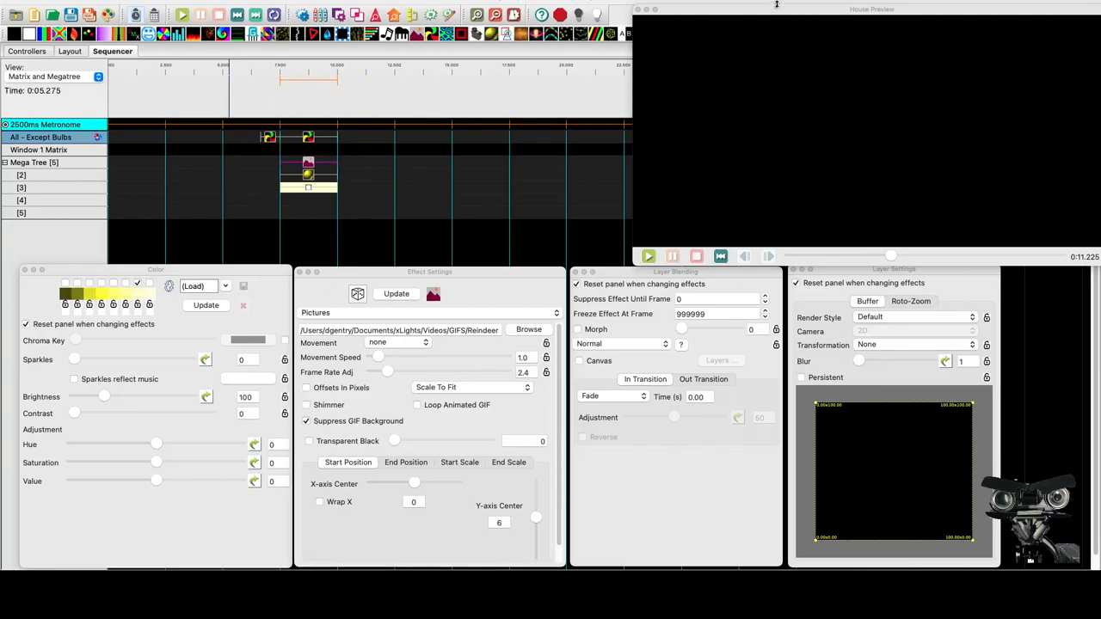
{"action": "mouse_move", "coordinate": [863, 115]}
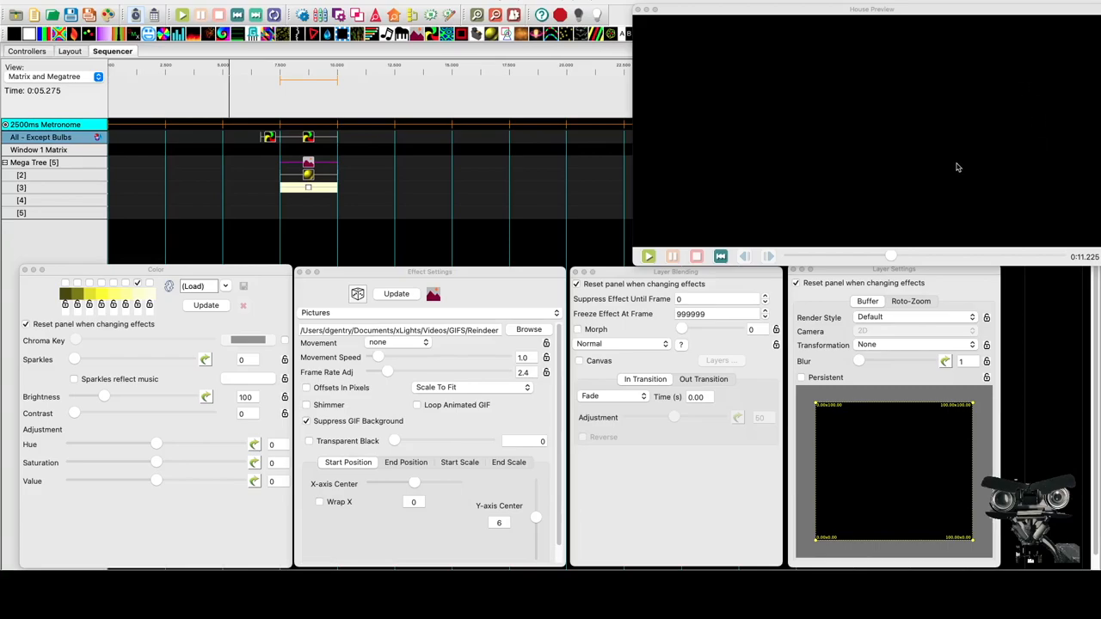
{"action": "mouse_move", "coordinate": [622, 336]}
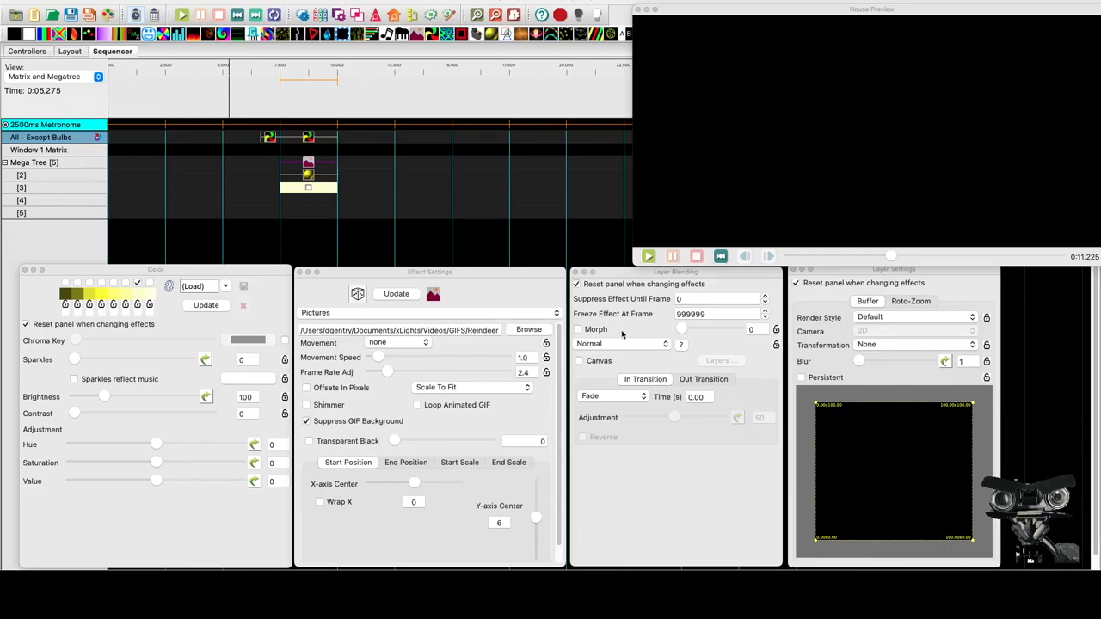